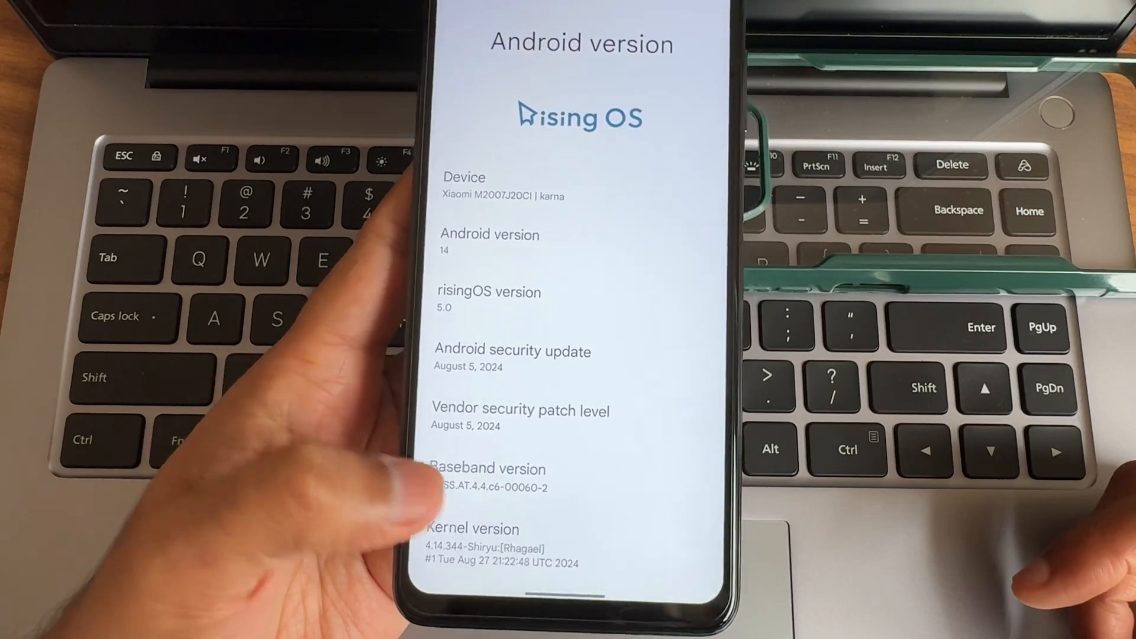
# Leave the risingOS 5.0 / Android 14 version details and open the app drawer
pyautogui.scroll(-3)
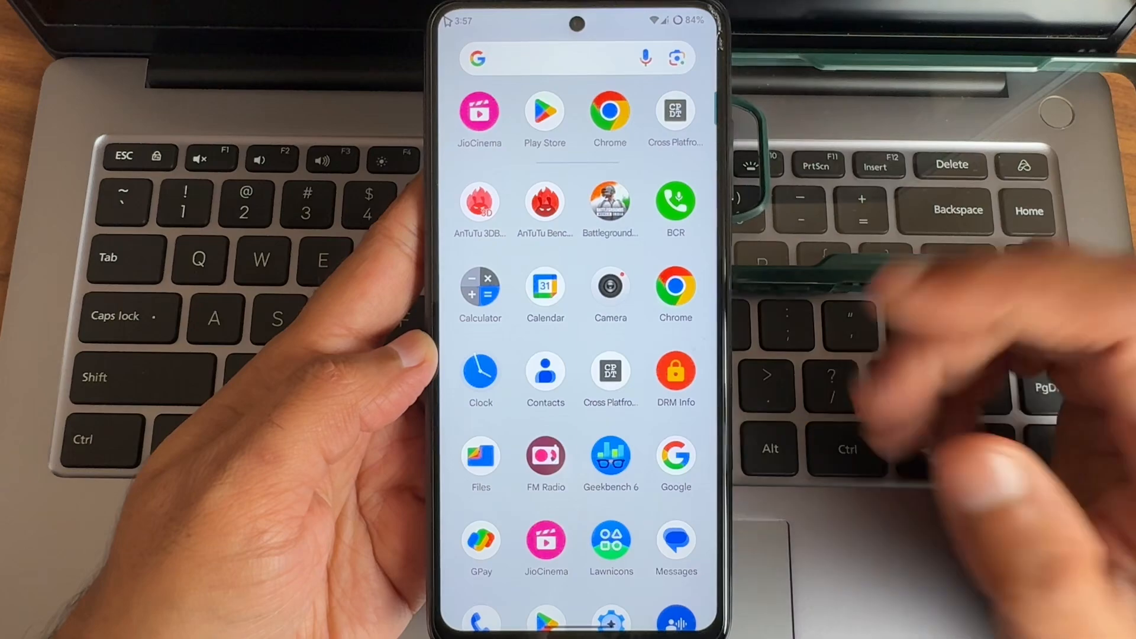
# Close the app drawer and expand Quick Settings showing Internet, Bluetooth, Flashlight and Auto-rotate
pyautogui.scroll(-3)
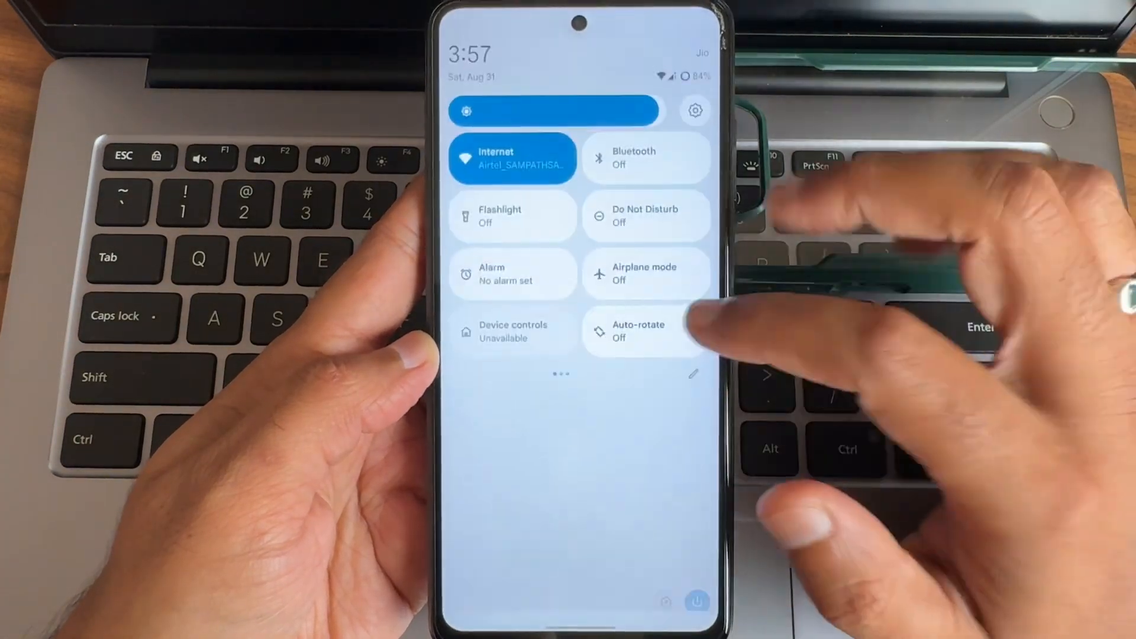
pyautogui.hscroll(-3)
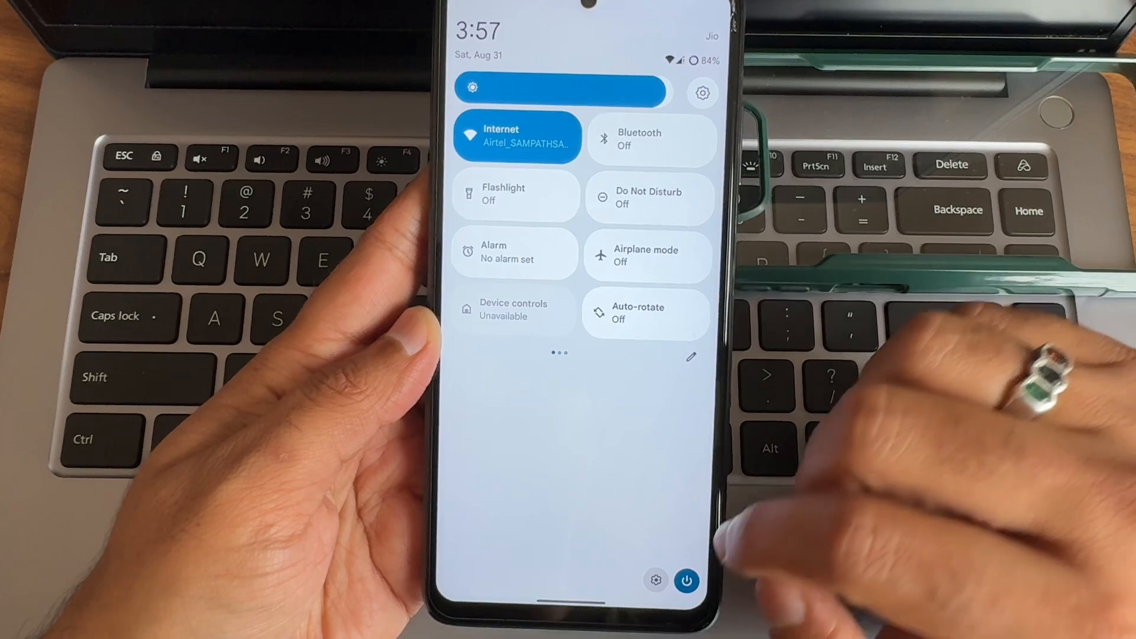
# Open Settings from Quick Settings and go into Personalize your device
pyautogui.click(701, 93)
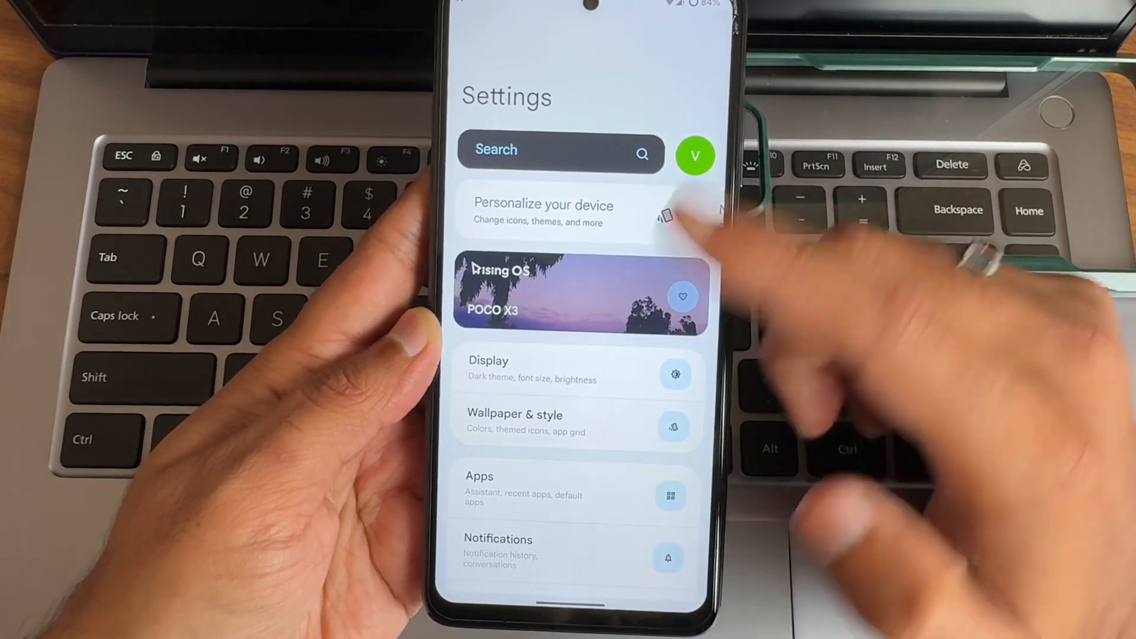
pyautogui.scroll(-3)
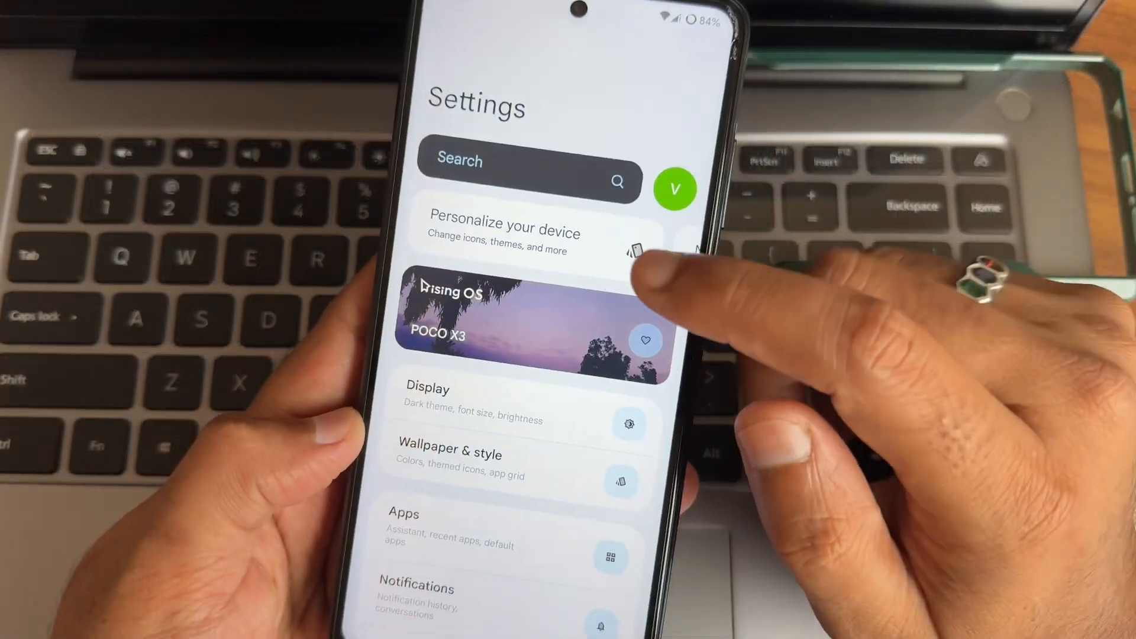
pyautogui.click(505, 233)
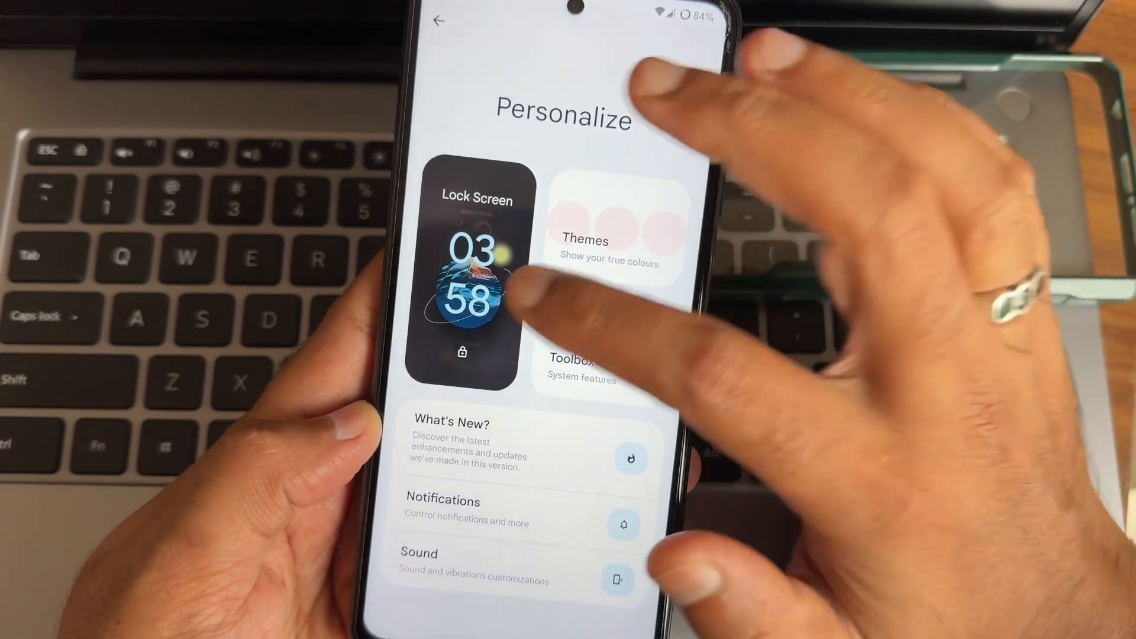
# Browse the Lock Screen options like tap to sleep and fingerprint vibration
pyautogui.click(463, 279)
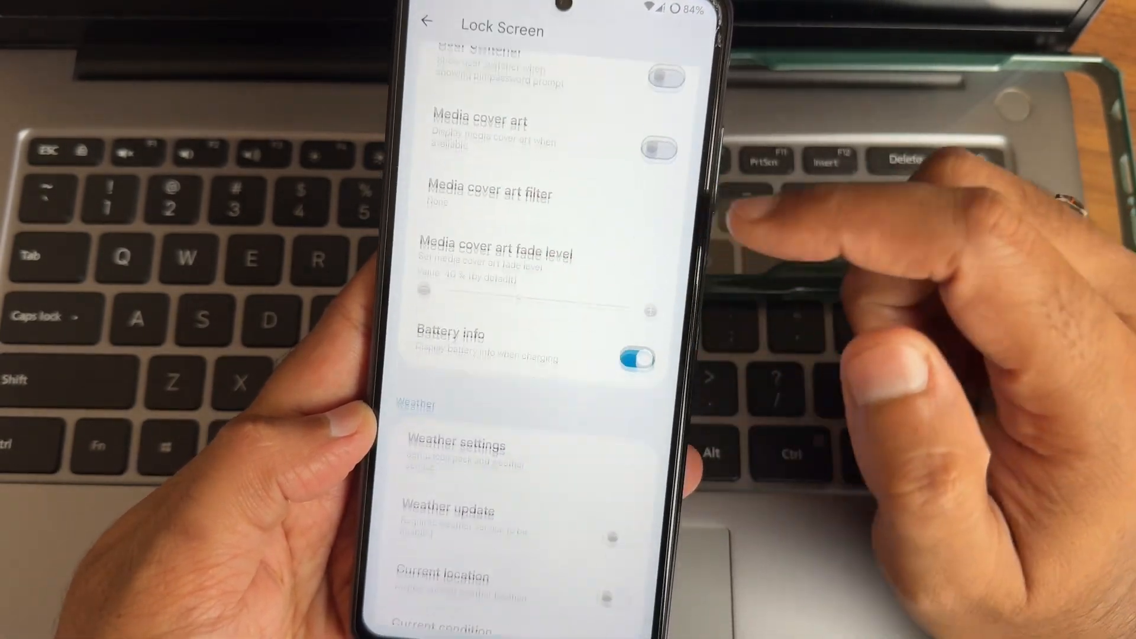
pyautogui.scroll(-3)
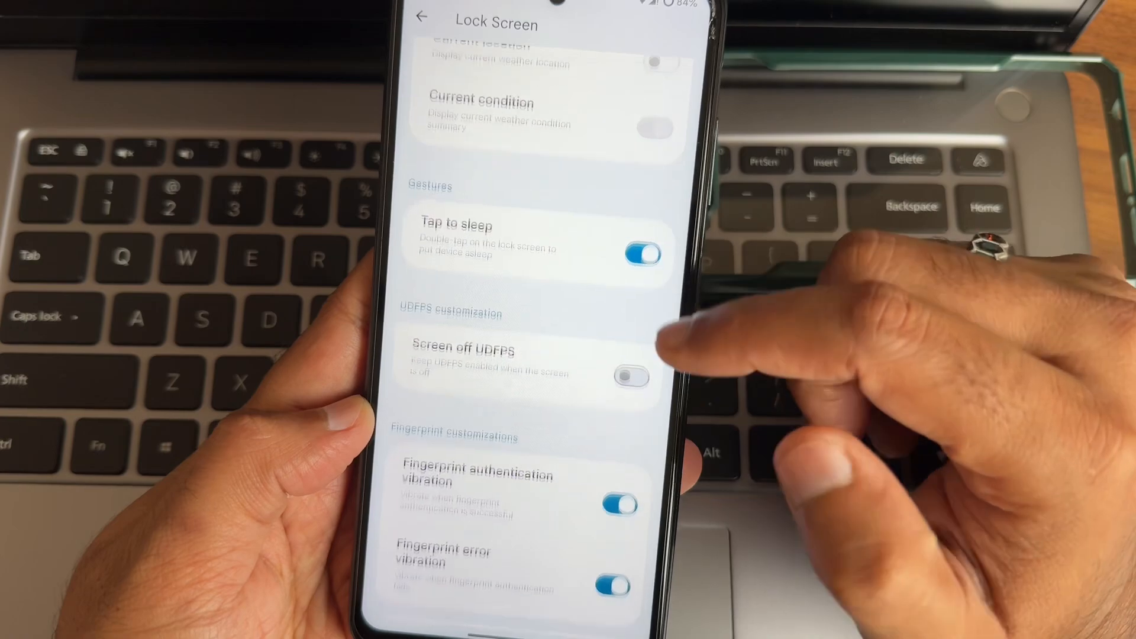
pyautogui.click(419, 17)
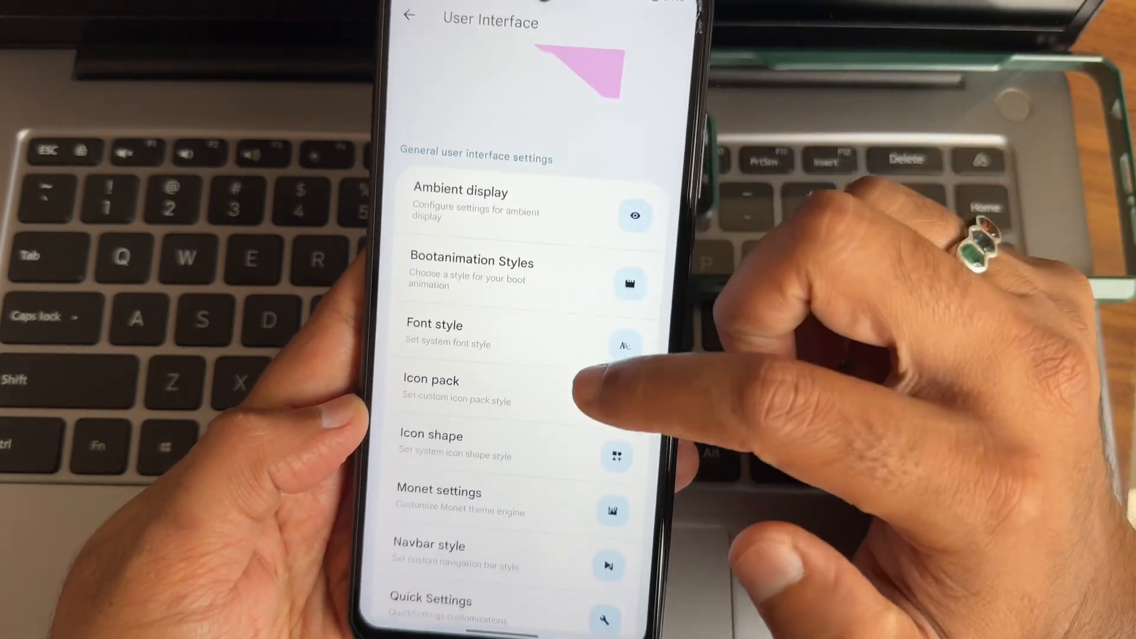
# Browse User Interface and Notification options like heads-up and flashlight, ending on Sound settings
pyautogui.scroll(-3)
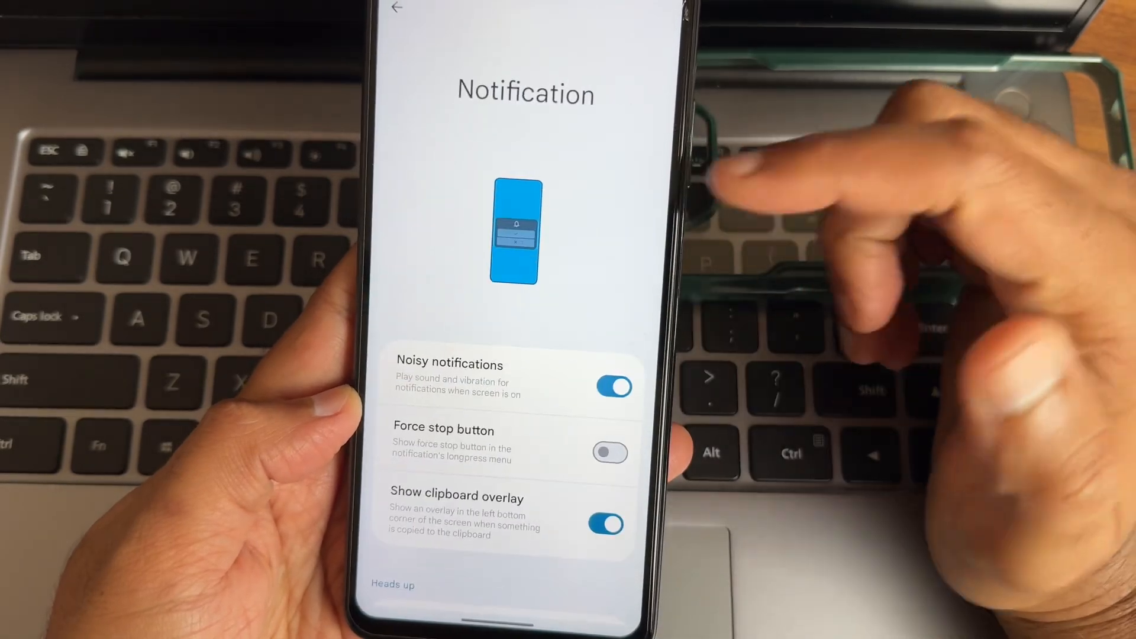
pyautogui.scroll(-3)
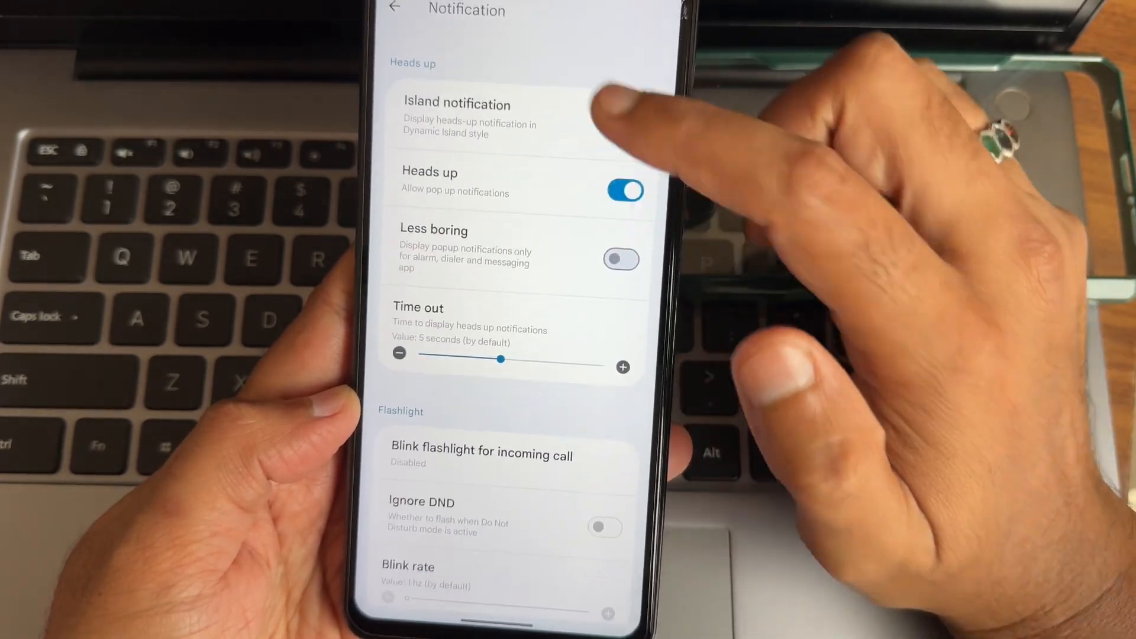
pyautogui.click(456, 116)
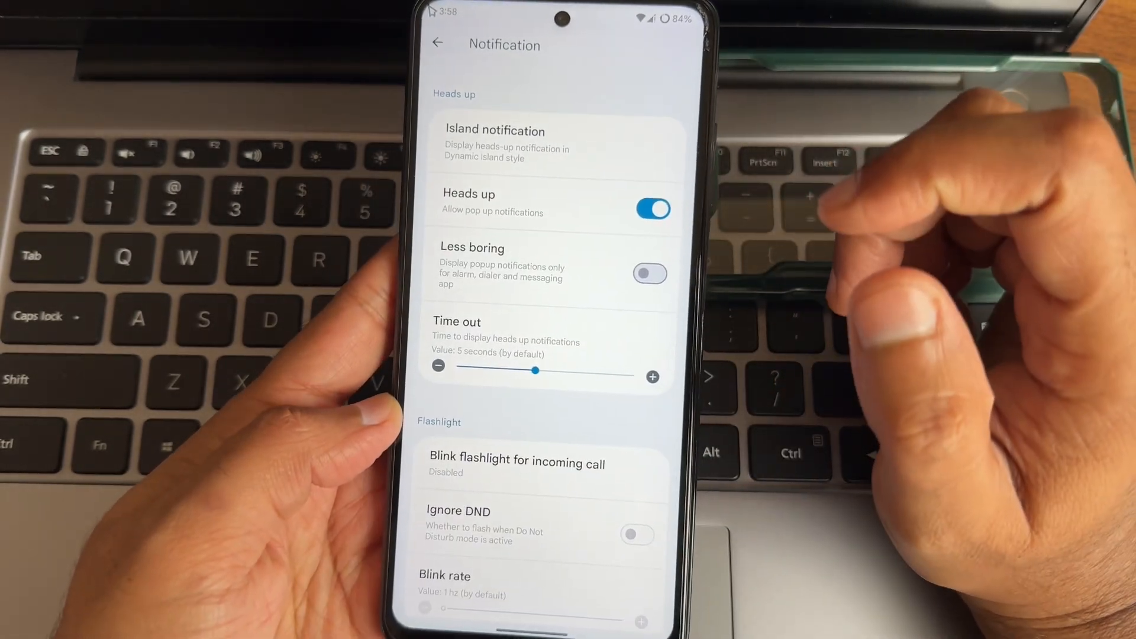
pyautogui.scroll(-3)
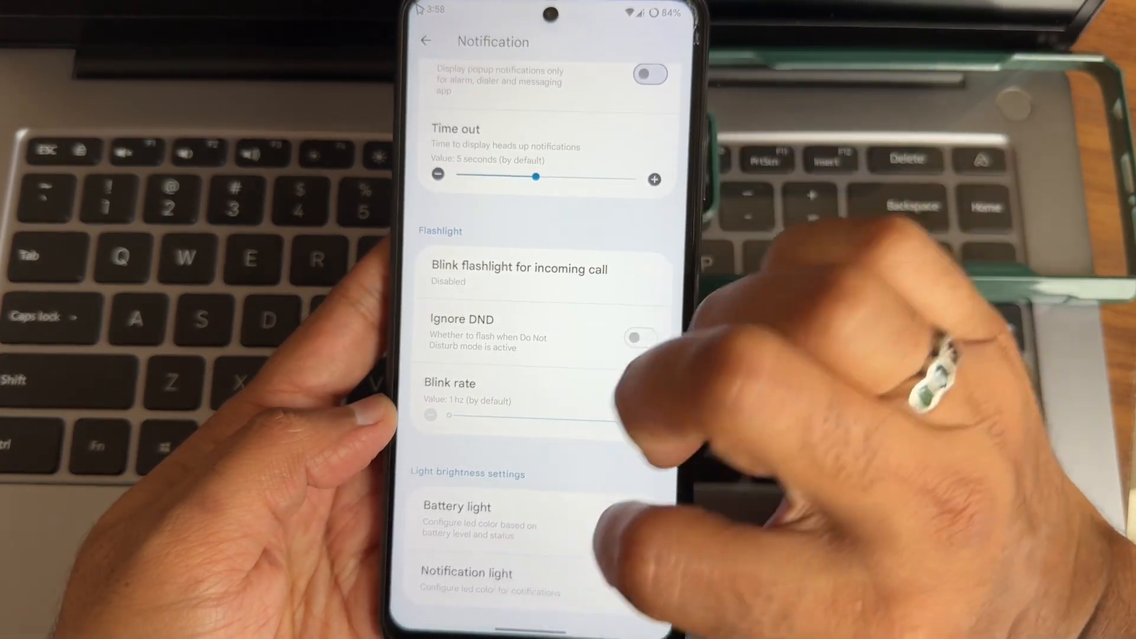
pyautogui.click(458, 507)
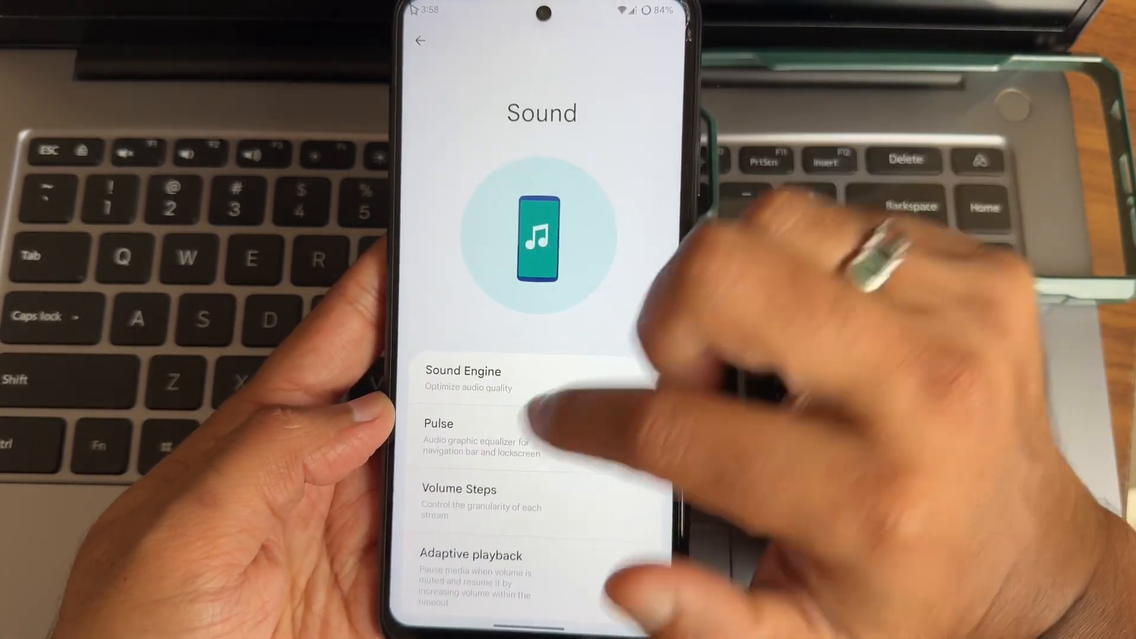
# Browse Toolbox's Miscellaneous options like Spoofing and Pocket detection, then return to Settings home
pyautogui.click(419, 39)
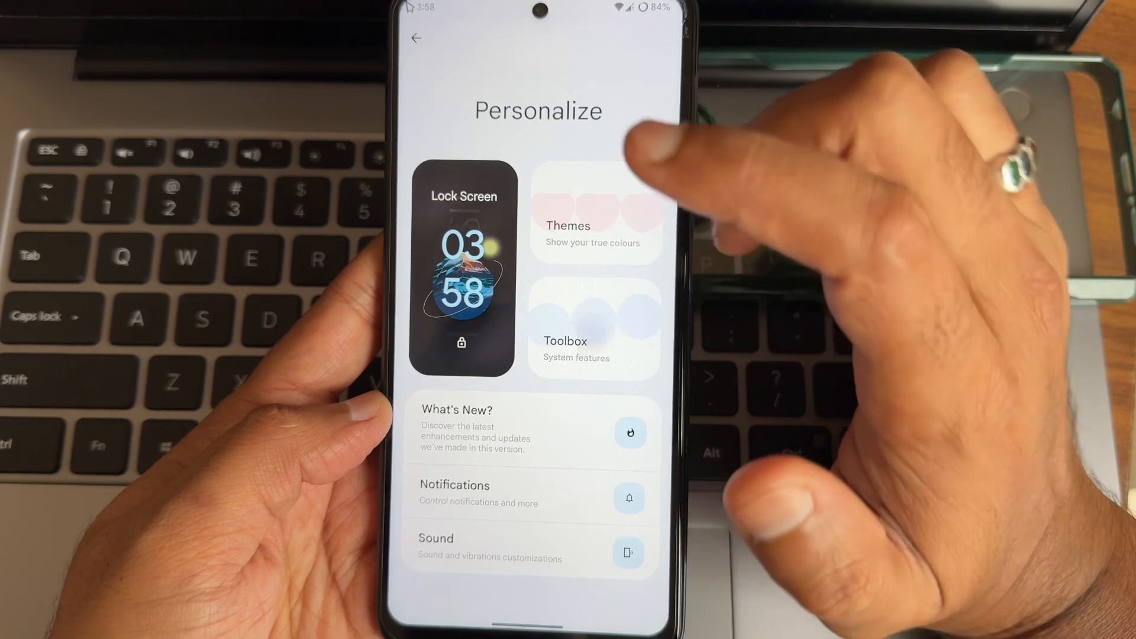
pyautogui.click(594, 330)
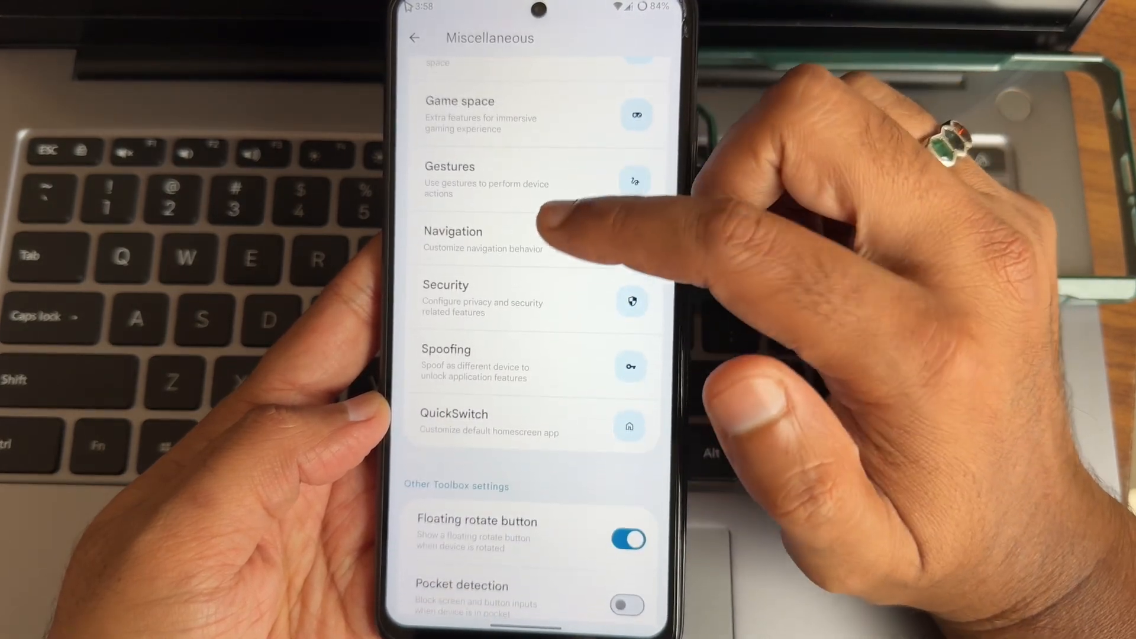
pyautogui.scroll(-3)
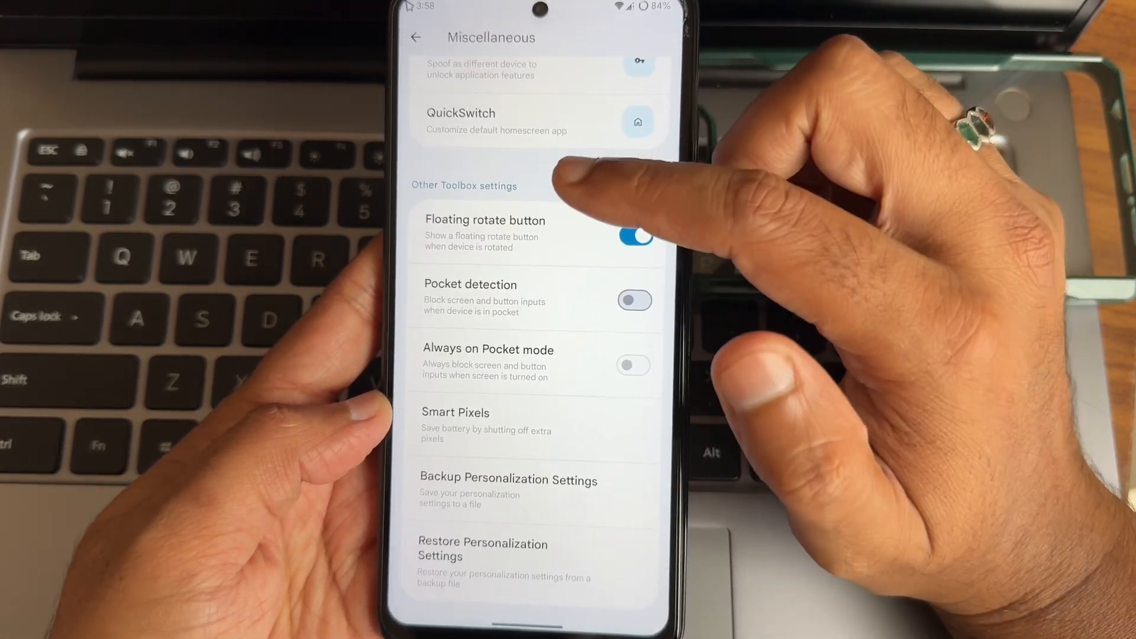
pyautogui.click(508, 479)
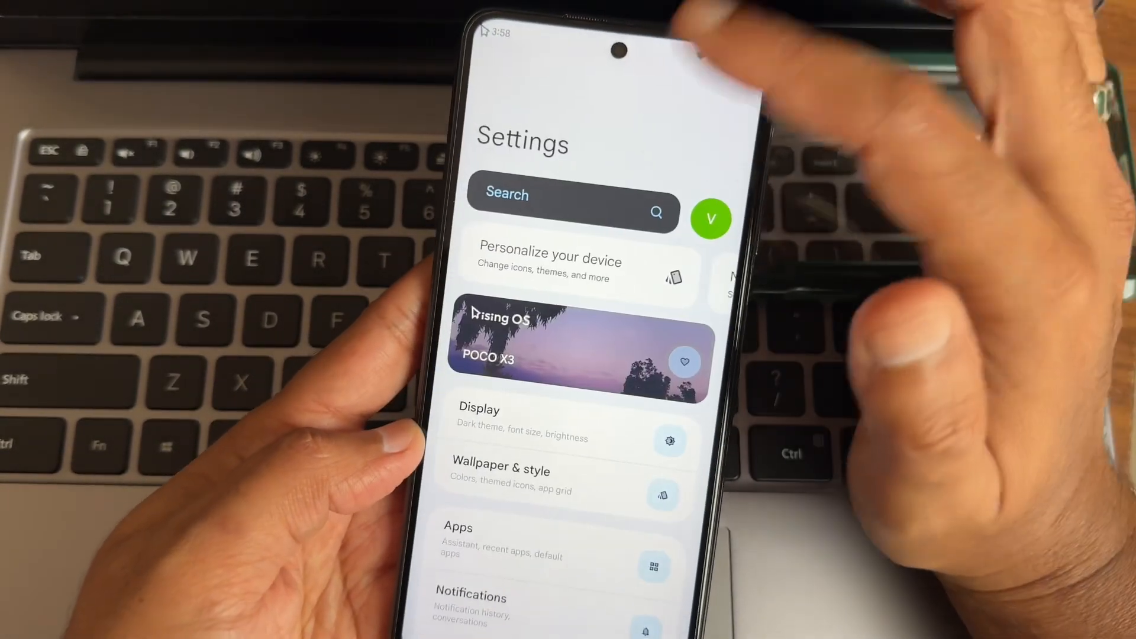
# Open the settings search, view recent searches, and close it
pyautogui.click(568, 194)
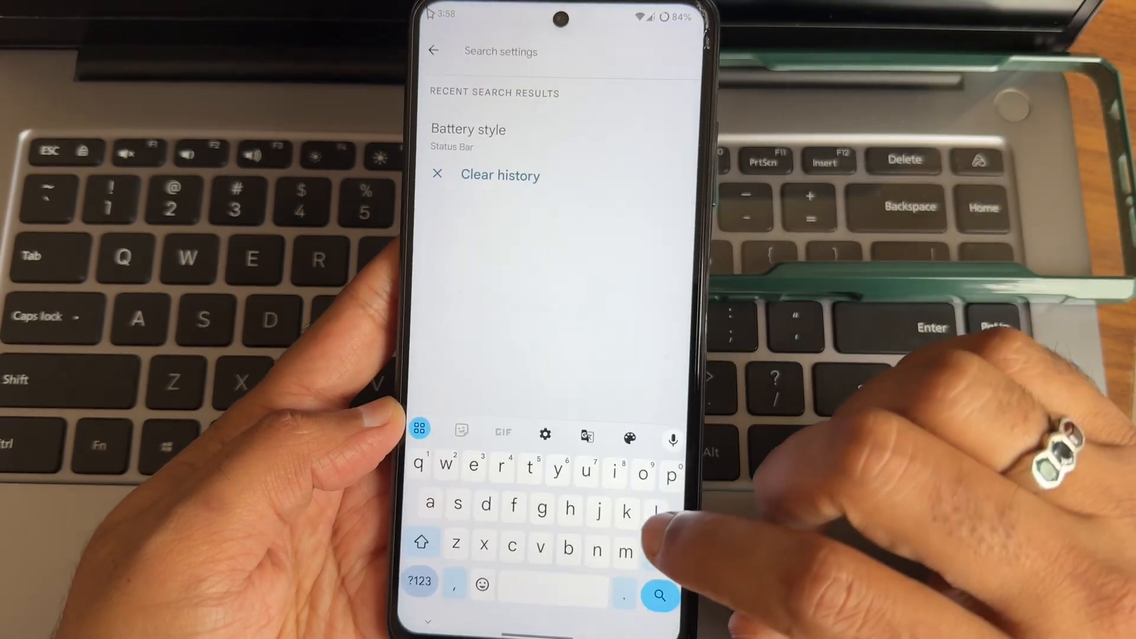
pyautogui.click(452, 148)
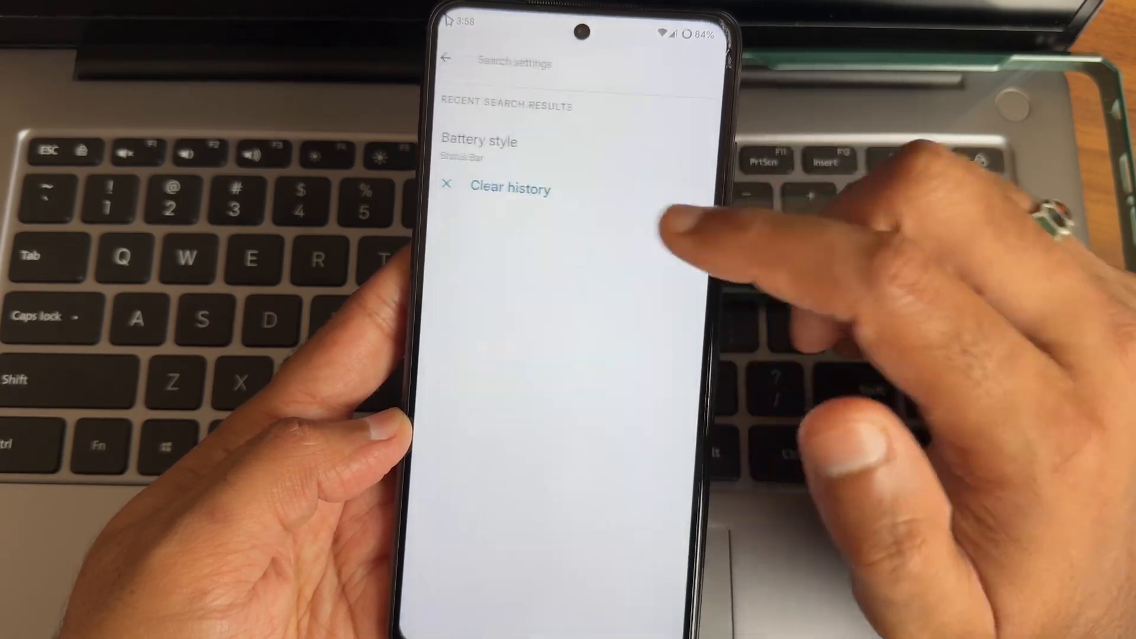
pyautogui.click(447, 58)
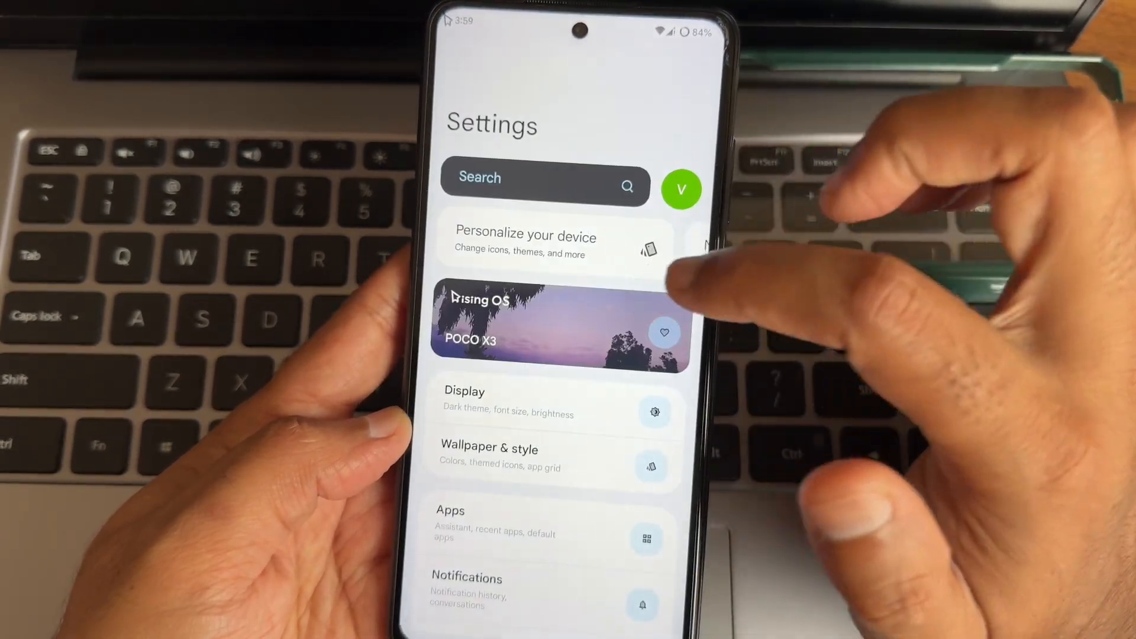
# Revisit Toolbox Miscellaneous and User Interface, then return to the Personalize page
pyautogui.click(525, 242)
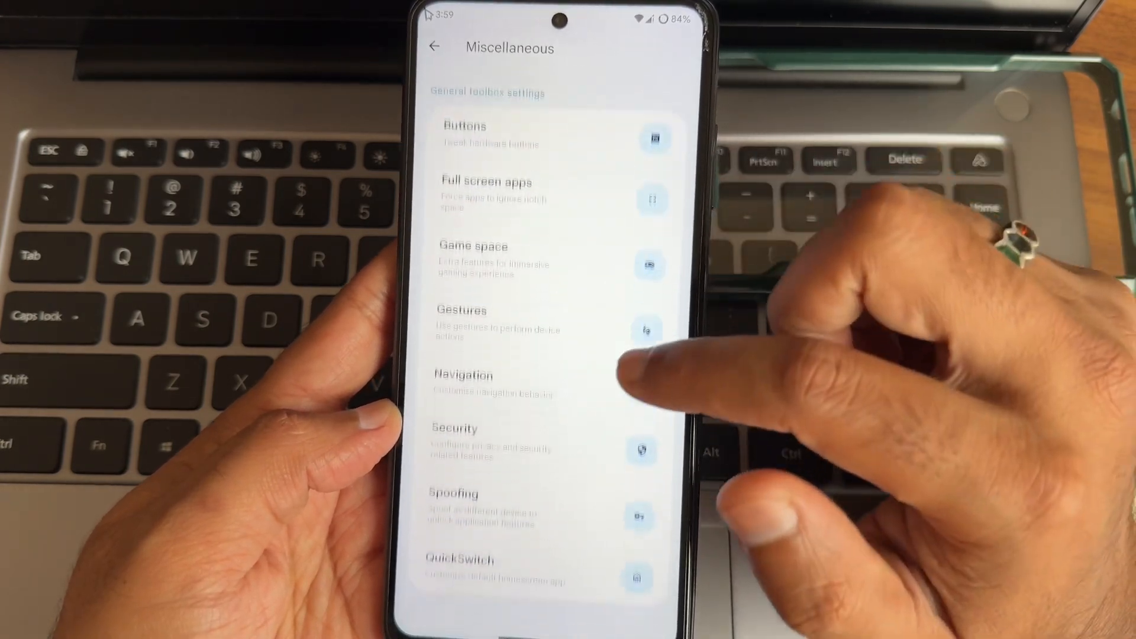
pyautogui.scroll(-3)
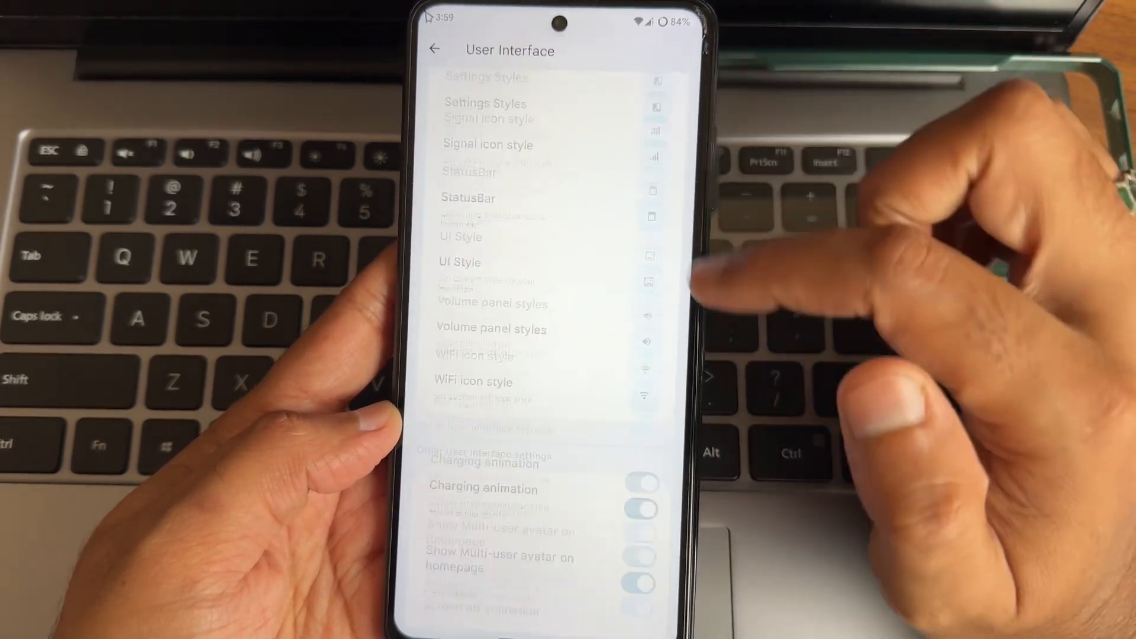
pyautogui.click(435, 49)
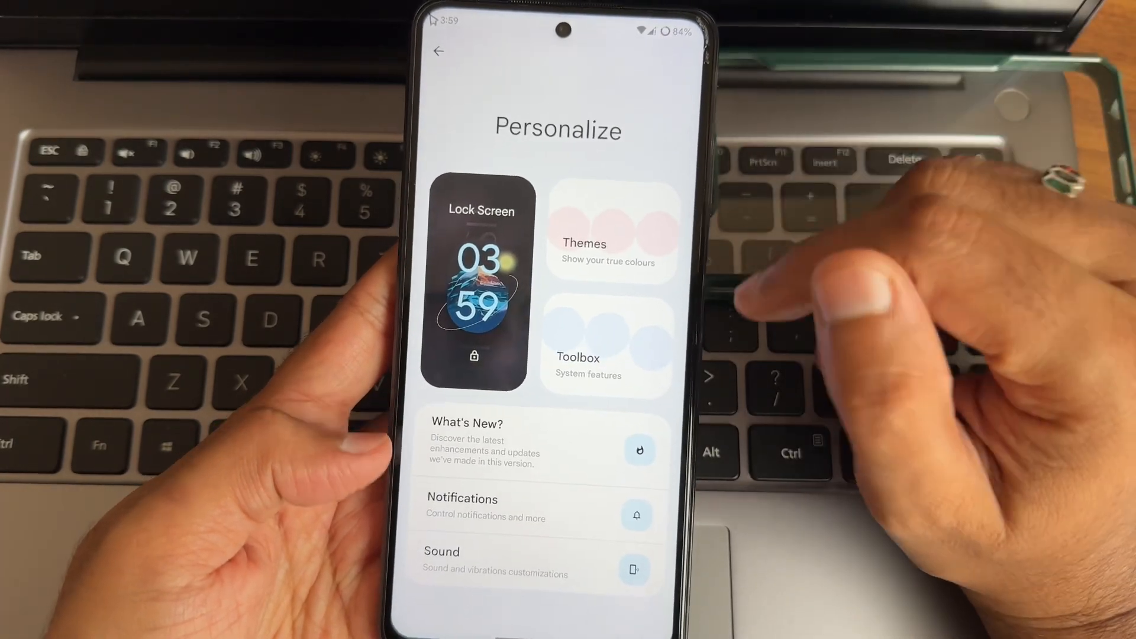
# Open Display settings and check the screen Colors mode options
pyautogui.click(438, 52)
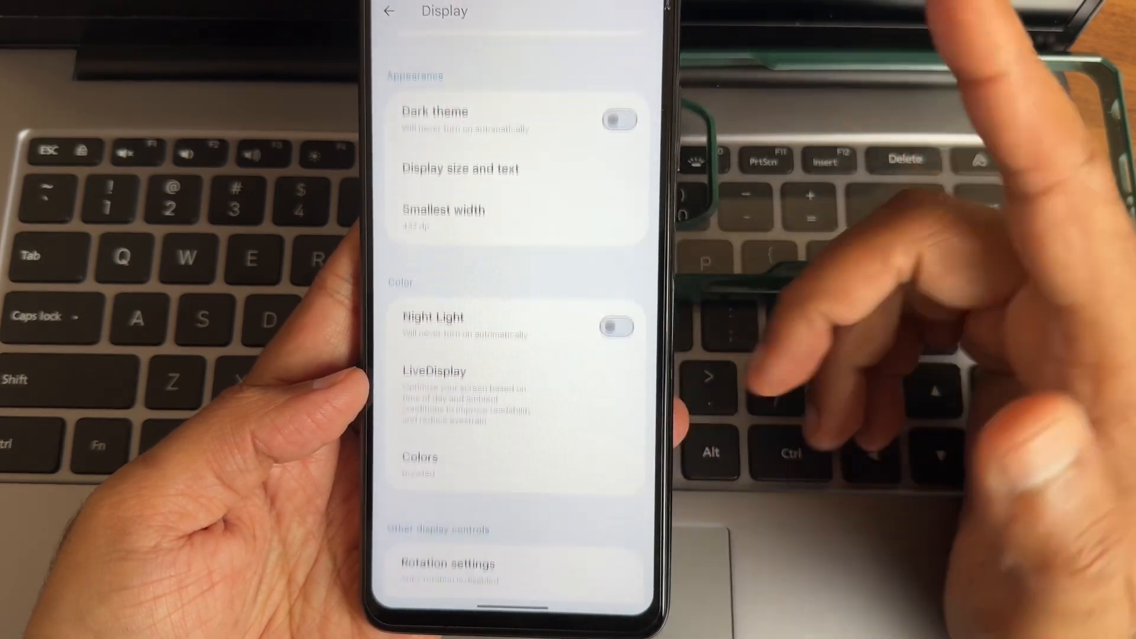
pyautogui.click(419, 464)
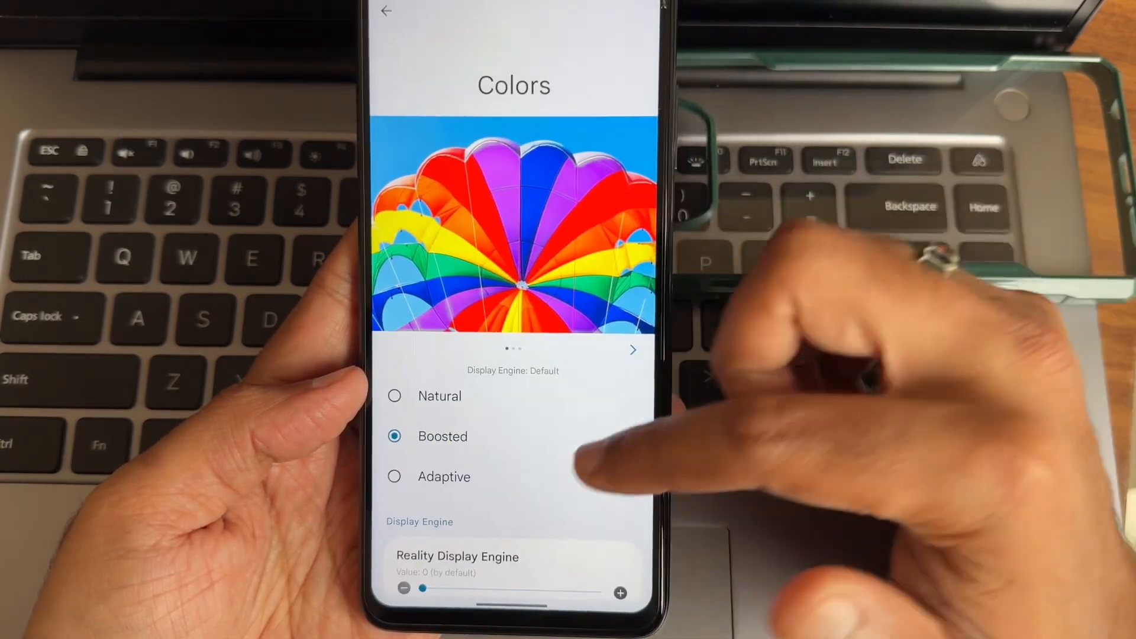
pyautogui.click(387, 11)
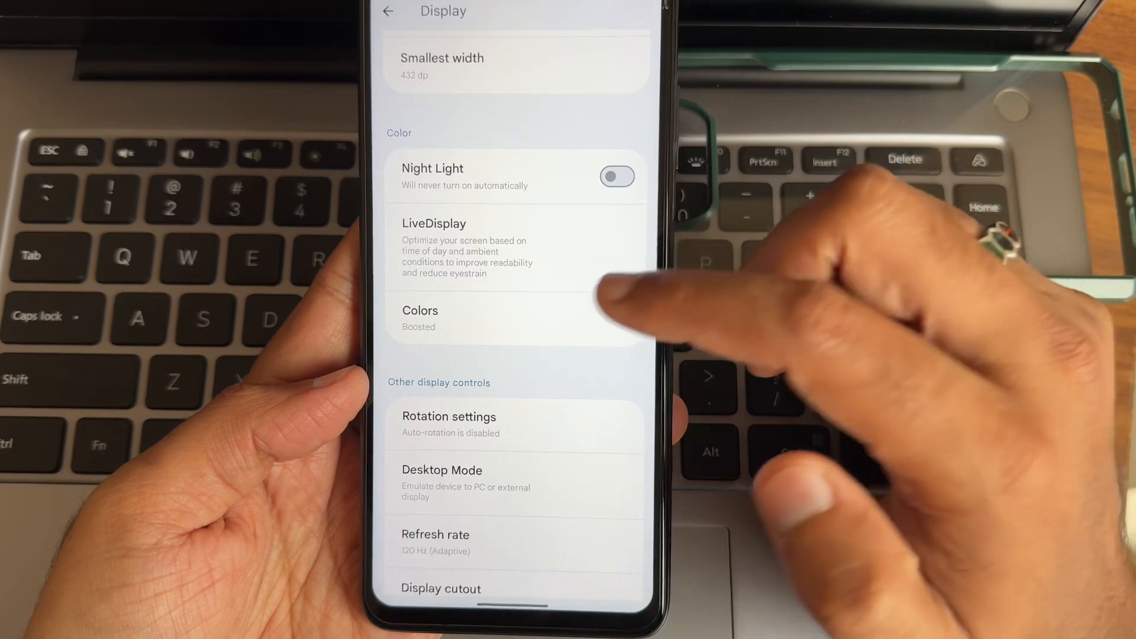
pyautogui.scroll(-3)
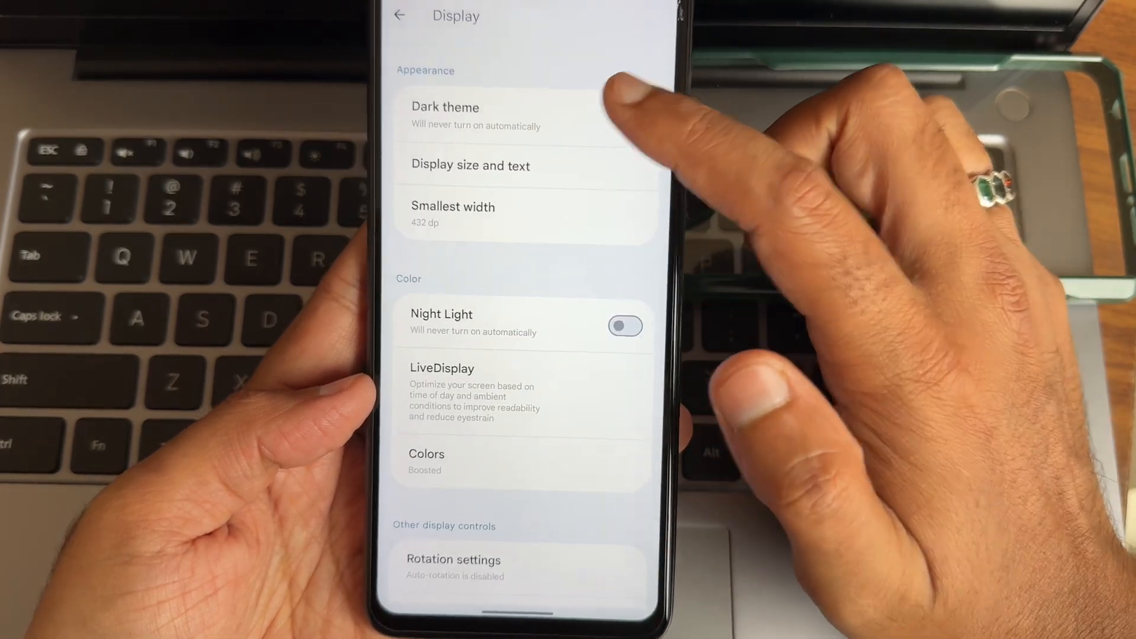
# Turn on Dark theme with True amoled dark style, then switch it back off
pyautogui.click(446, 116)
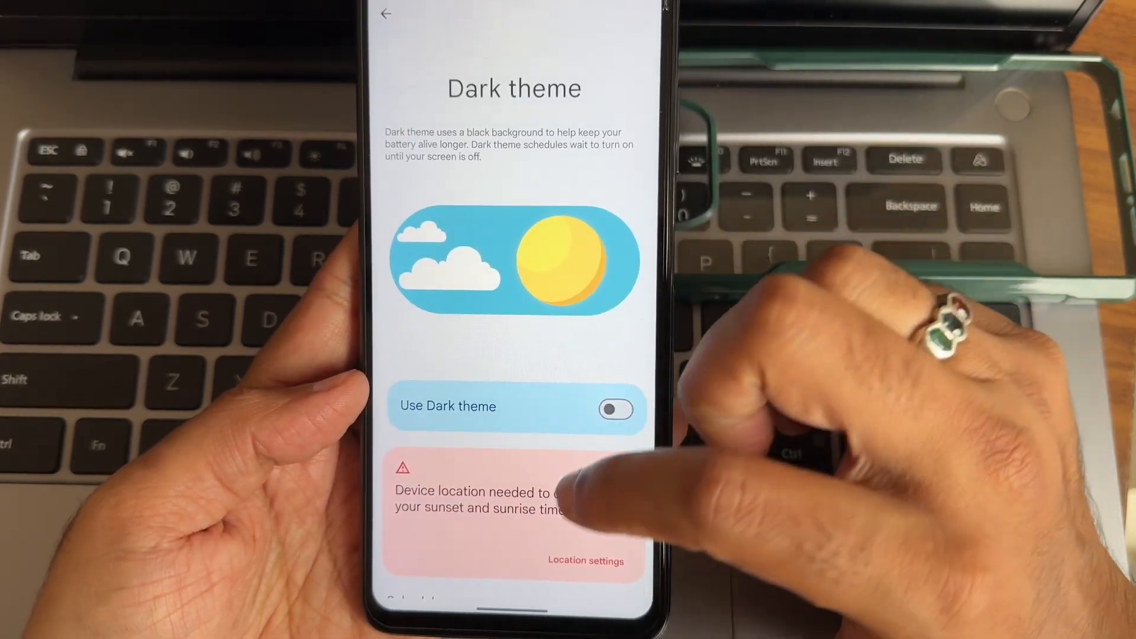
pyautogui.click(615, 410)
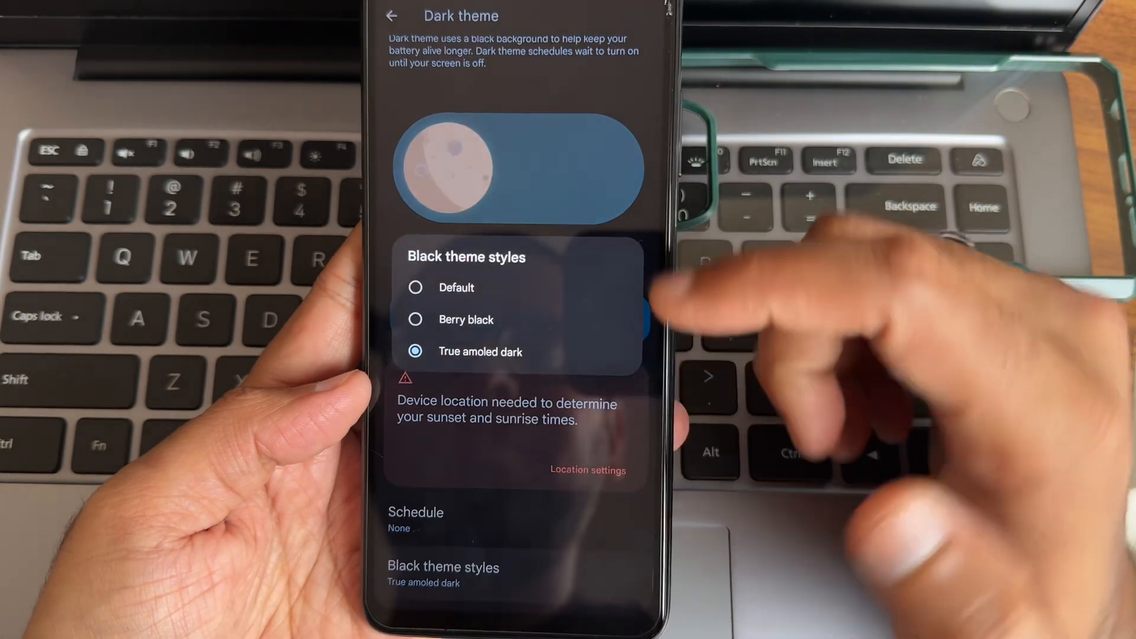
pyautogui.click(416, 319)
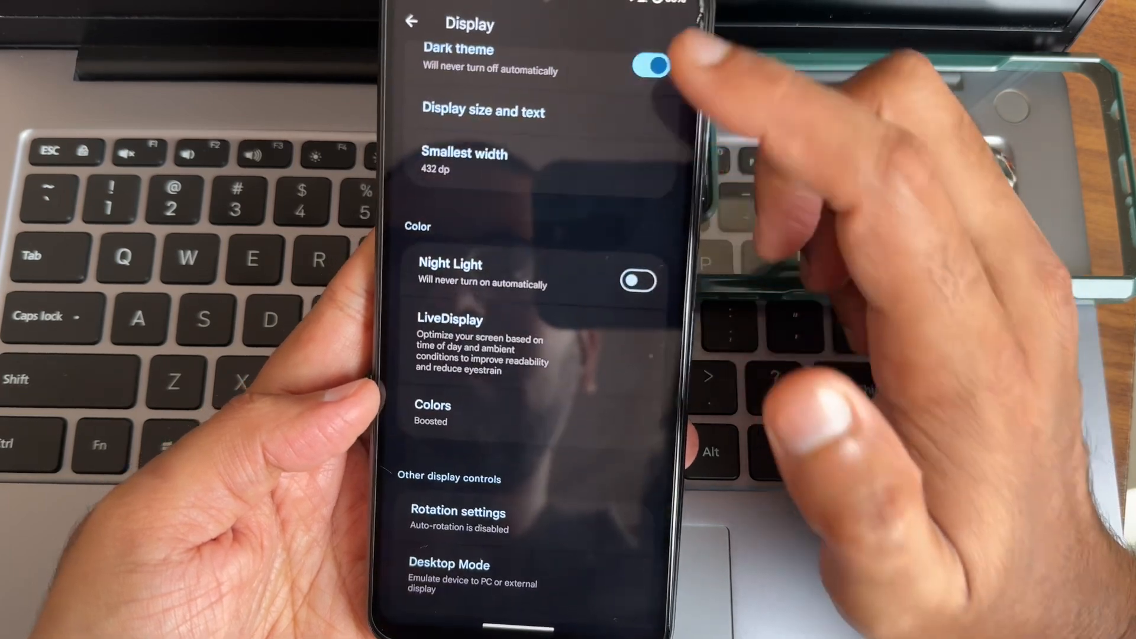
pyautogui.click(650, 67)
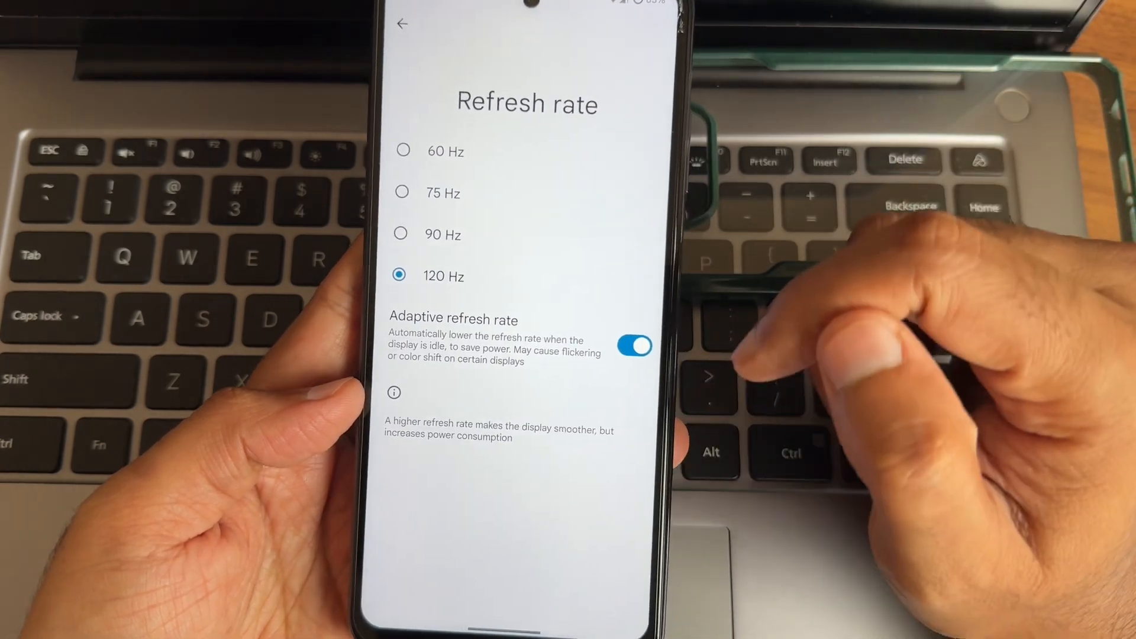
pyautogui.click(400, 24)
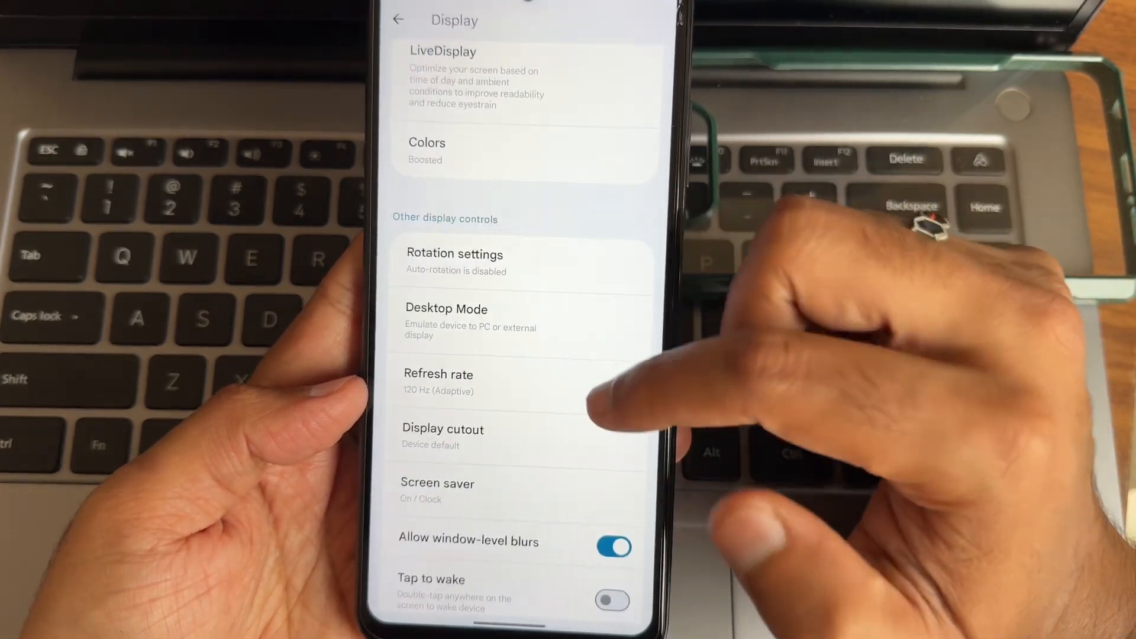
pyautogui.scroll(-3)
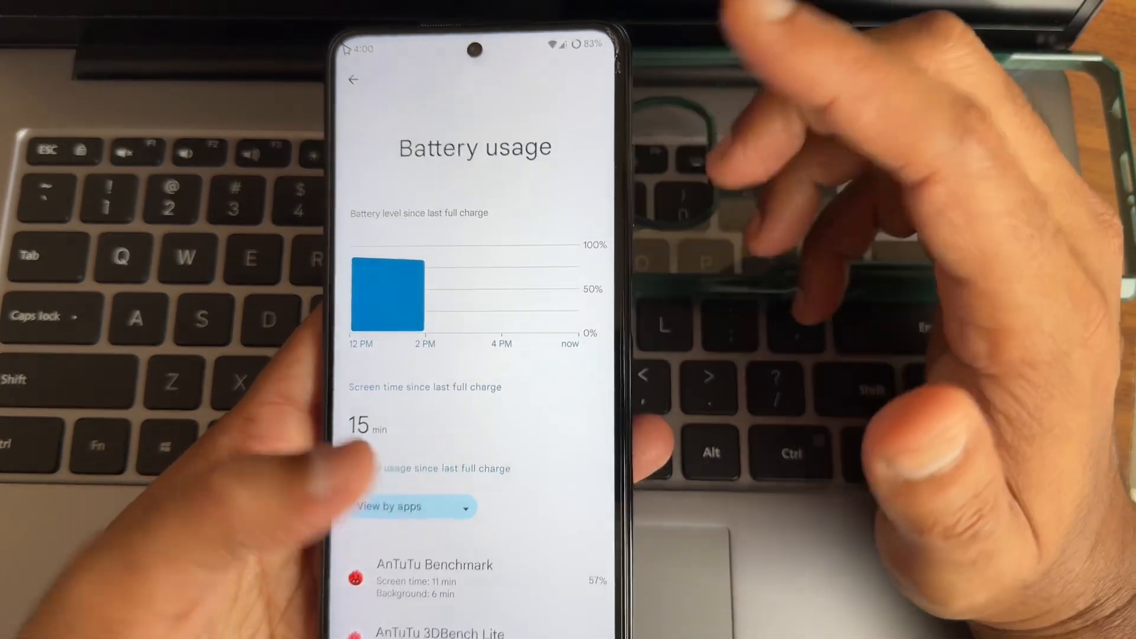
# Browse Battery Saver, Extreme Battery Saver's kept apps and the Battery options list
pyautogui.click(353, 79)
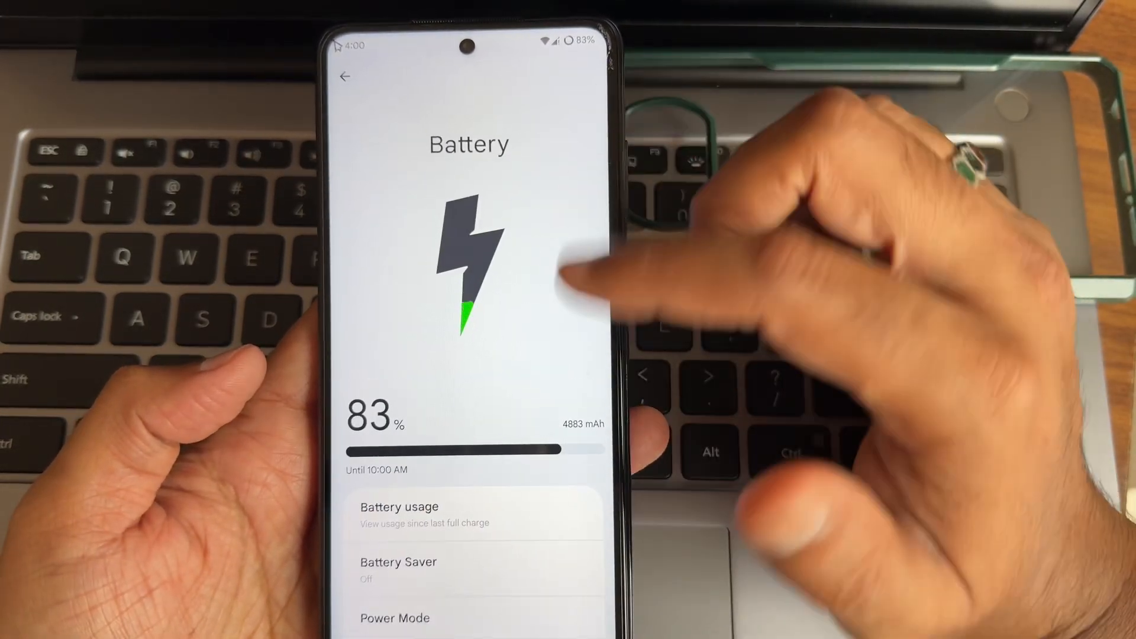
pyautogui.click(398, 569)
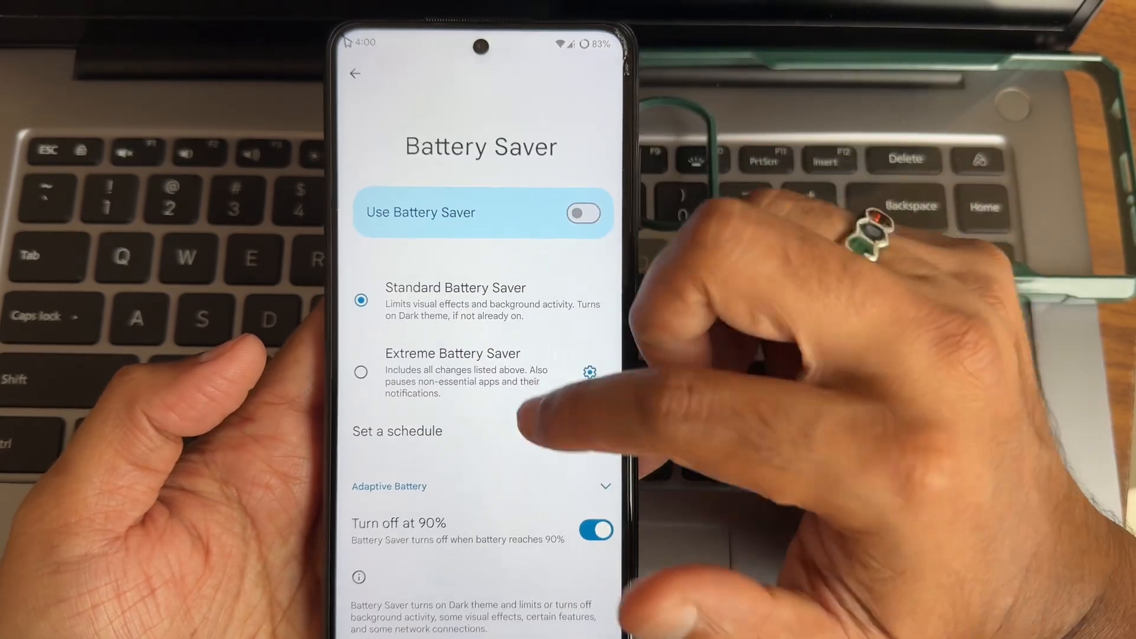
pyautogui.click(589, 371)
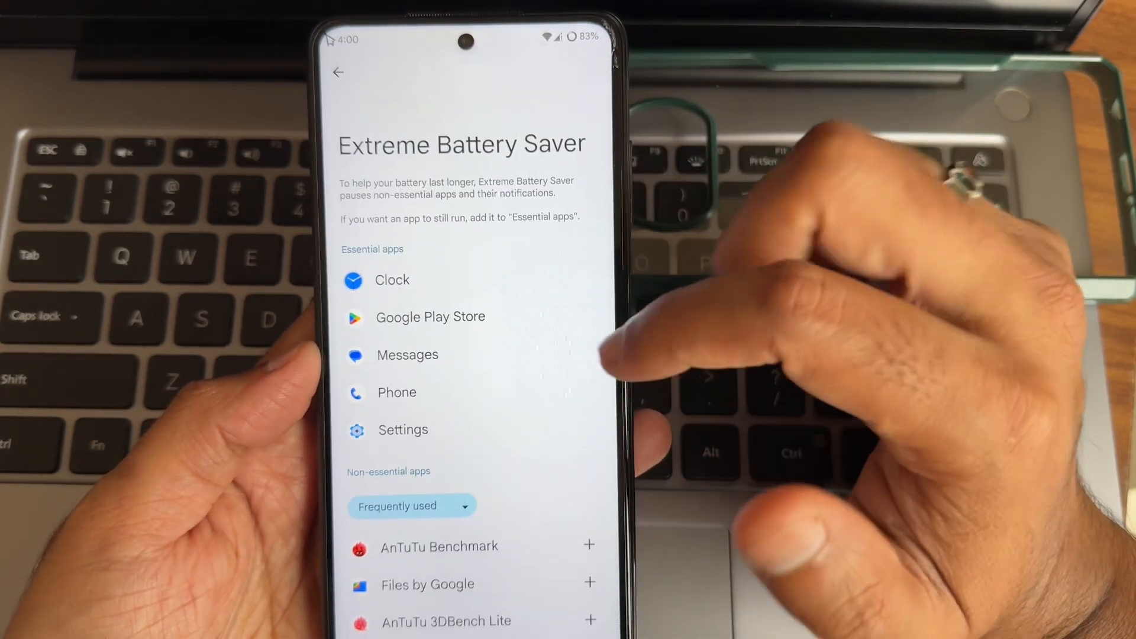
pyautogui.click(335, 73)
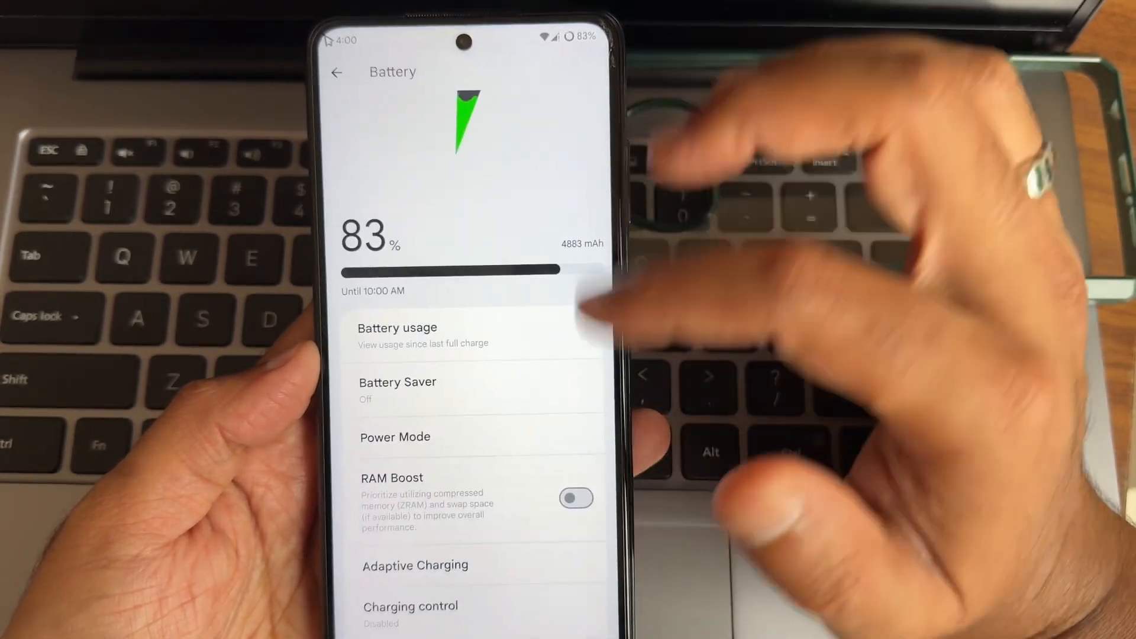
pyautogui.scroll(-3)
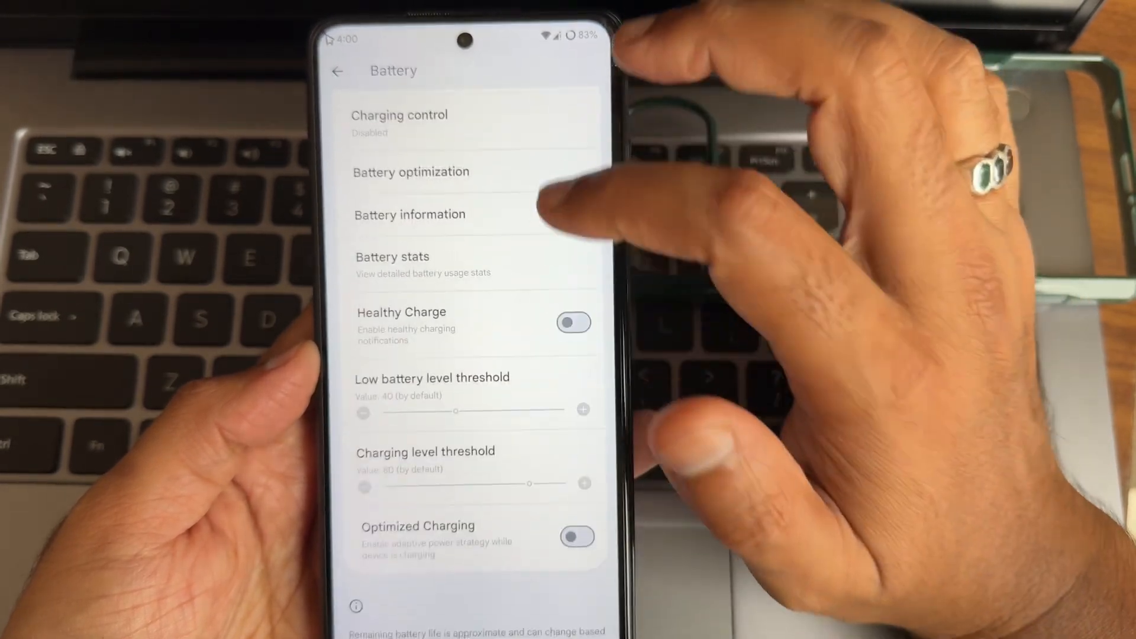
pyautogui.click(336, 71)
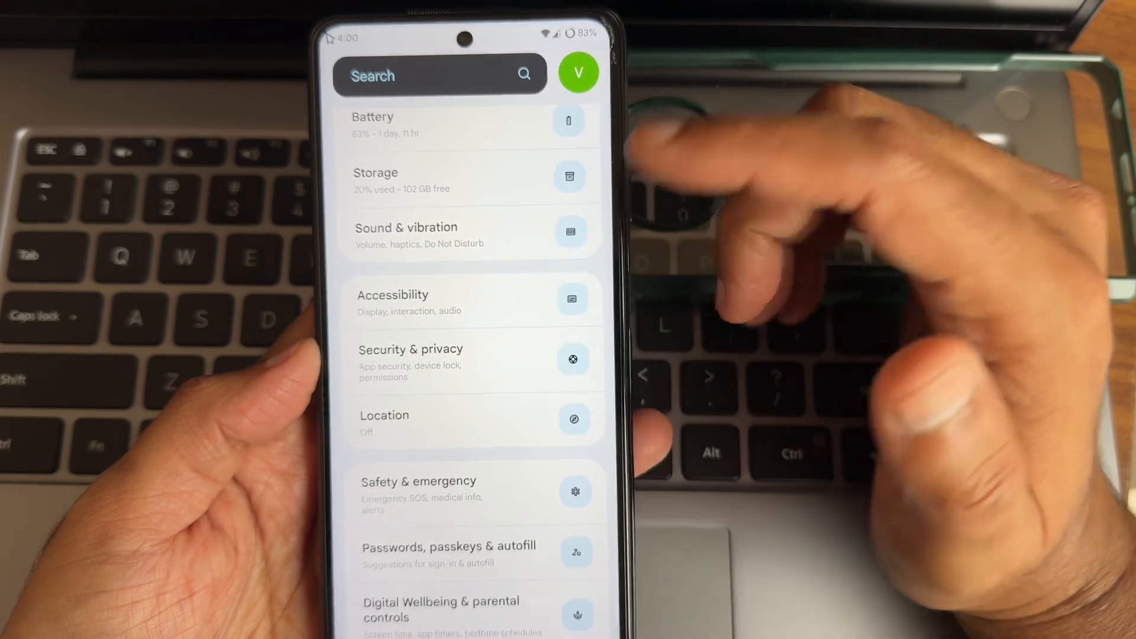
# Browse Security & privacy, Device unlock and Face Unlock options, then return to Settings
pyautogui.click(411, 349)
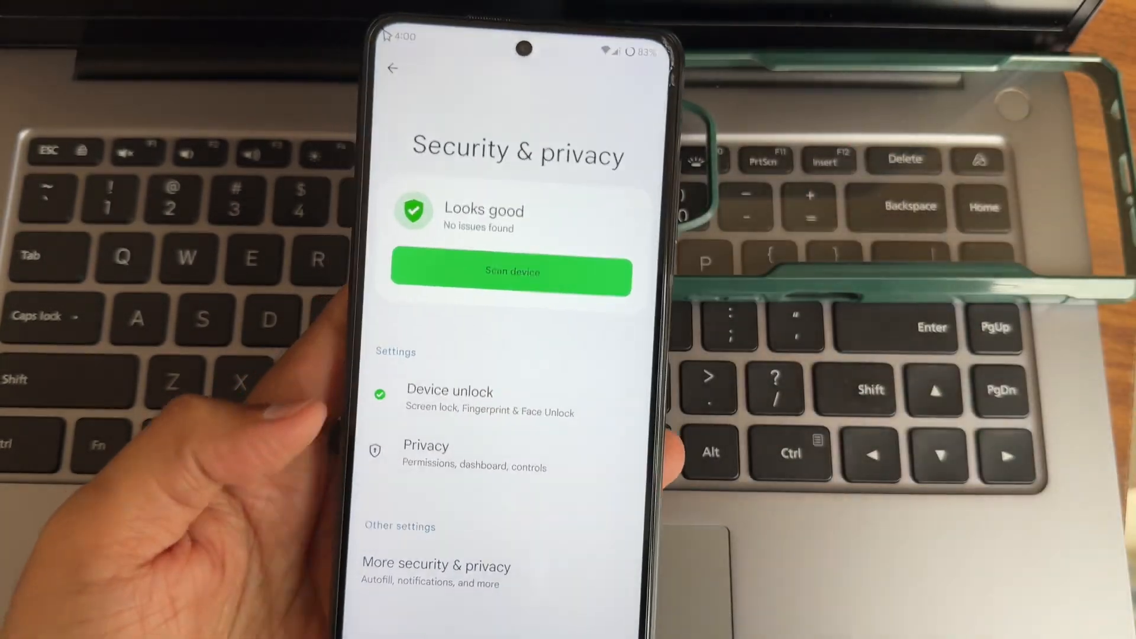
pyautogui.click(449, 392)
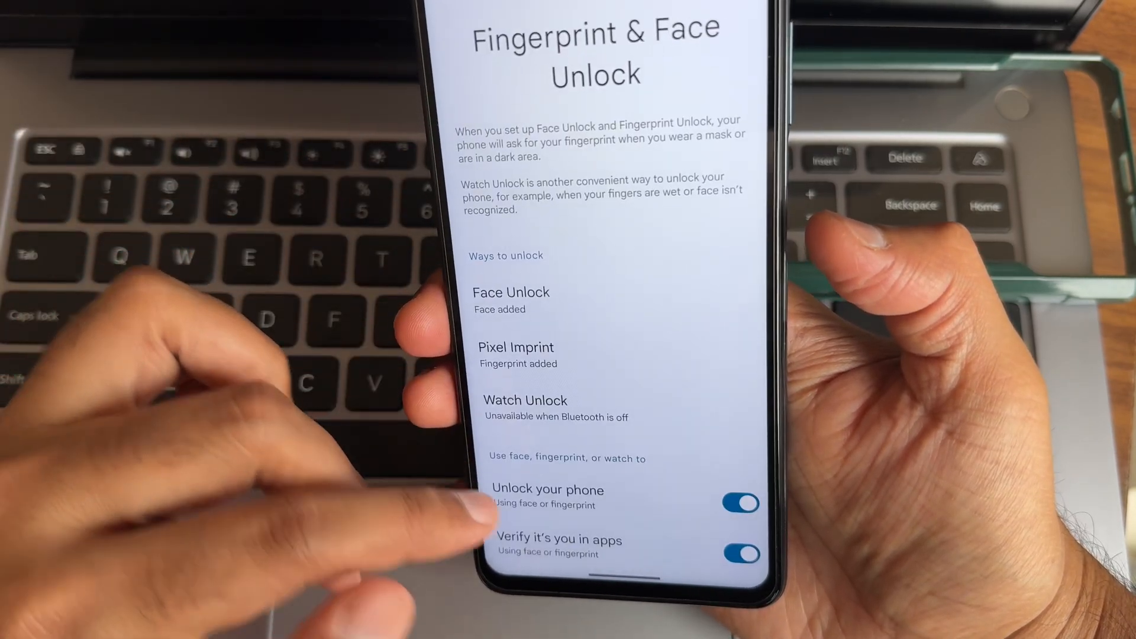
pyautogui.click(510, 298)
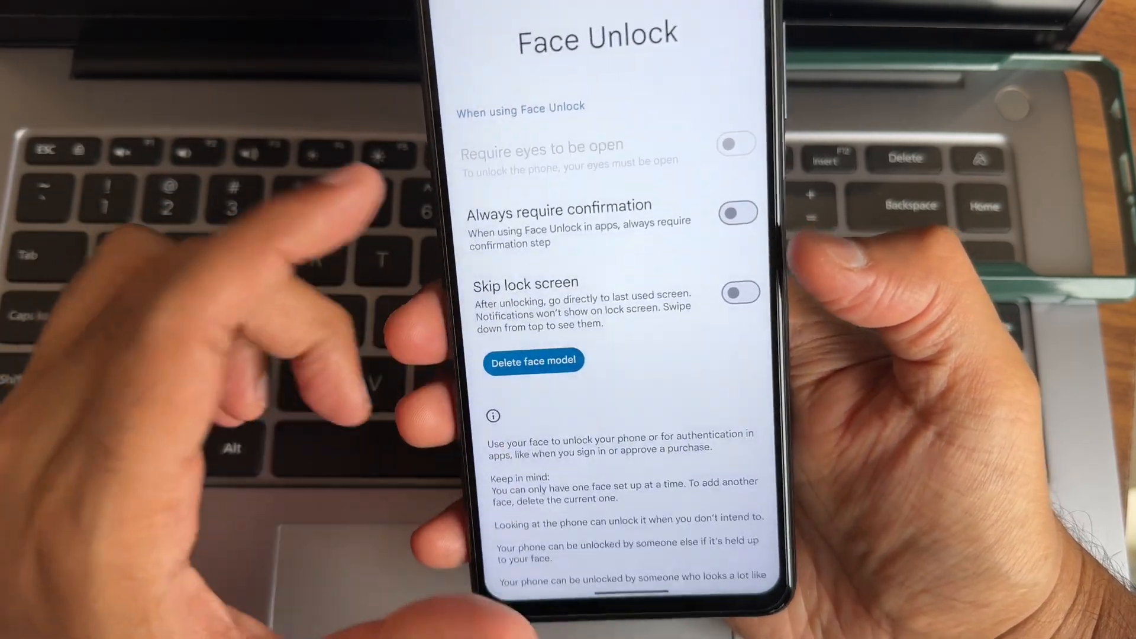
pyautogui.click(742, 291)
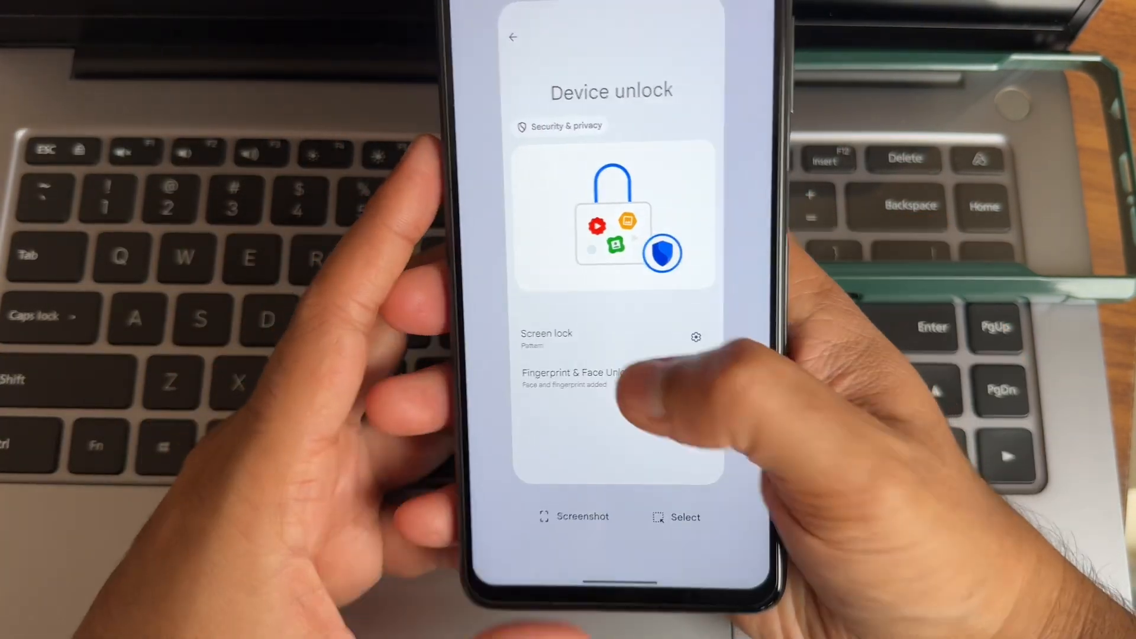
pyautogui.click(513, 36)
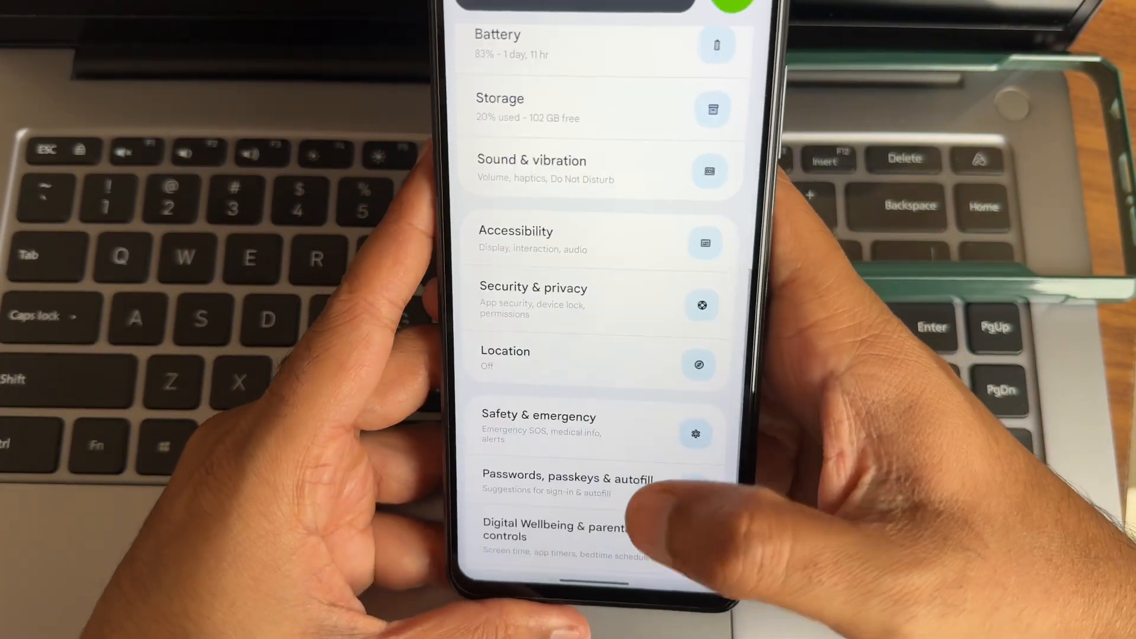
# Open System > Gestures > Navigation mode choices
pyautogui.scroll(-3)
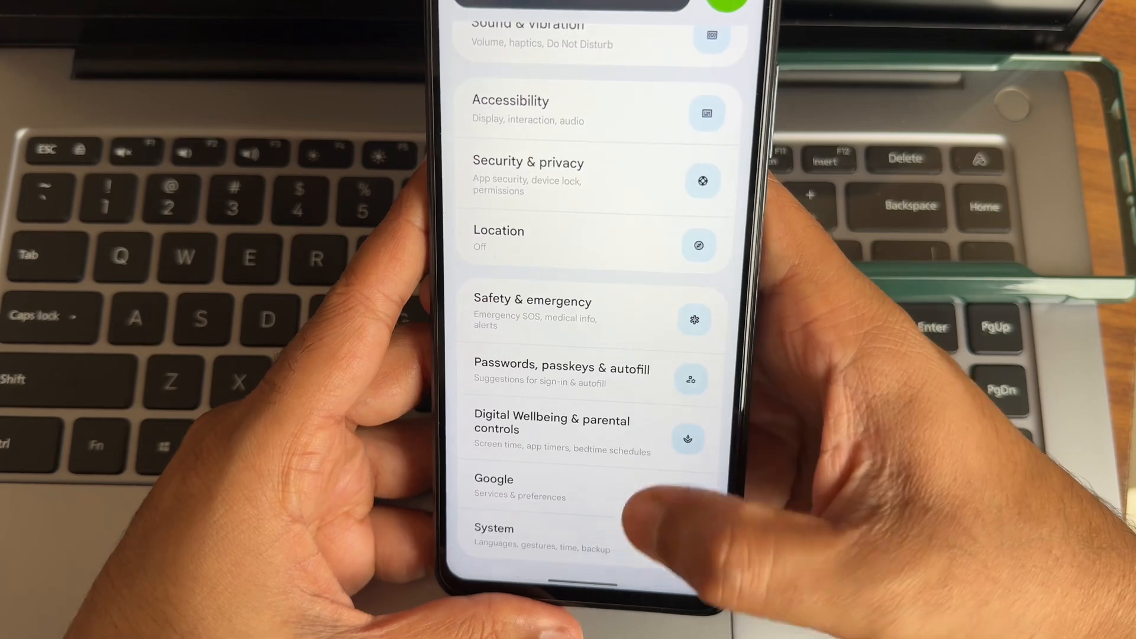
pyautogui.click(522, 536)
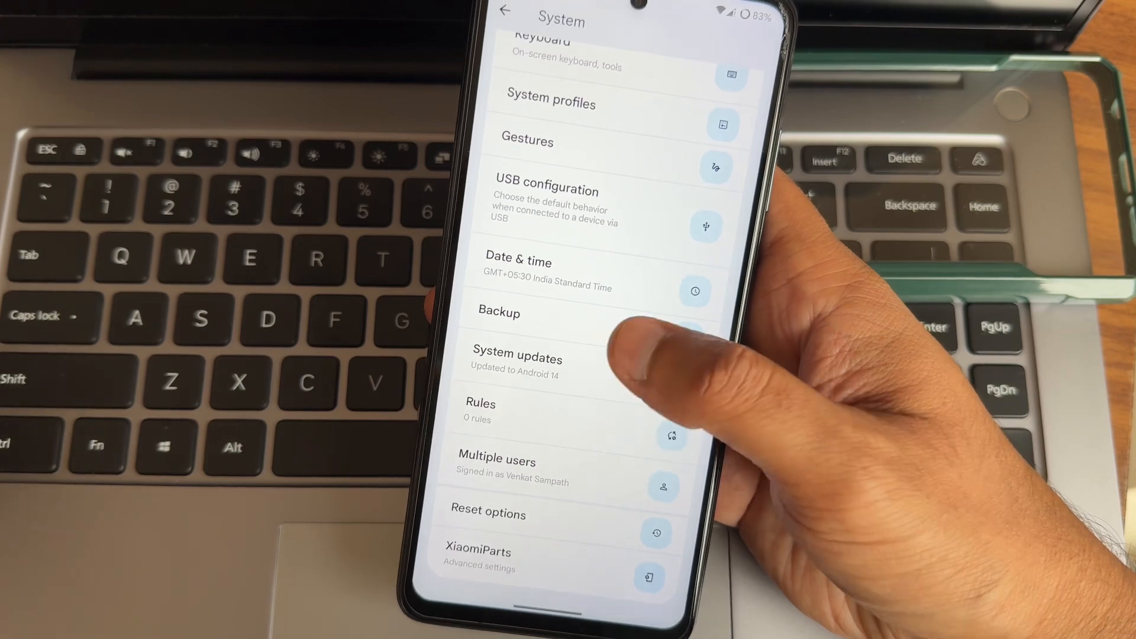
pyautogui.click(526, 141)
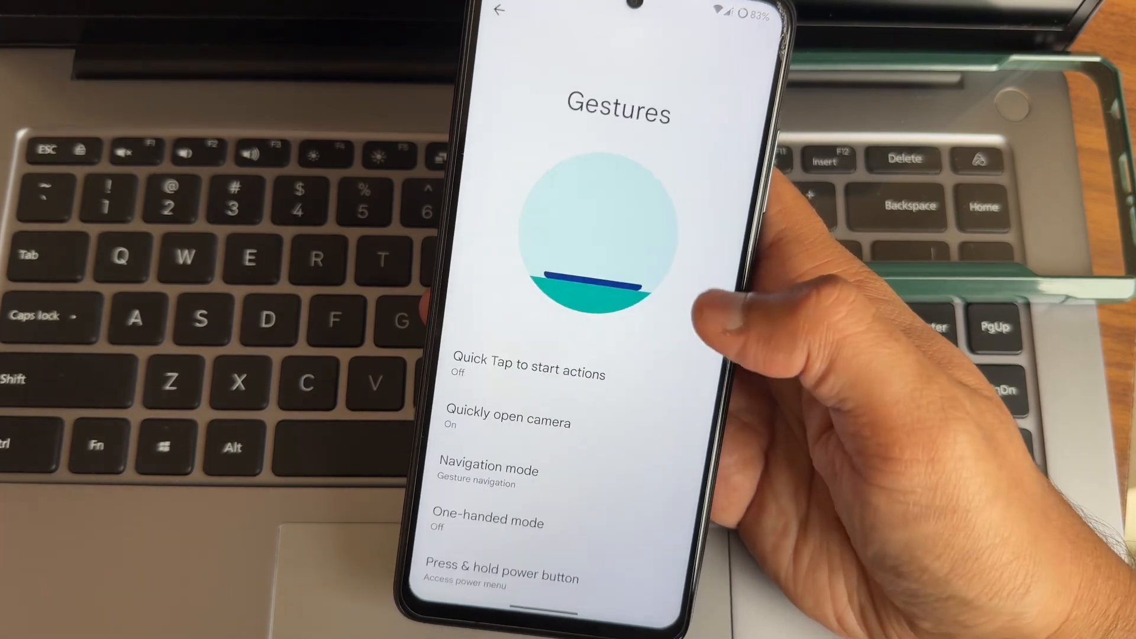
pyautogui.click(488, 469)
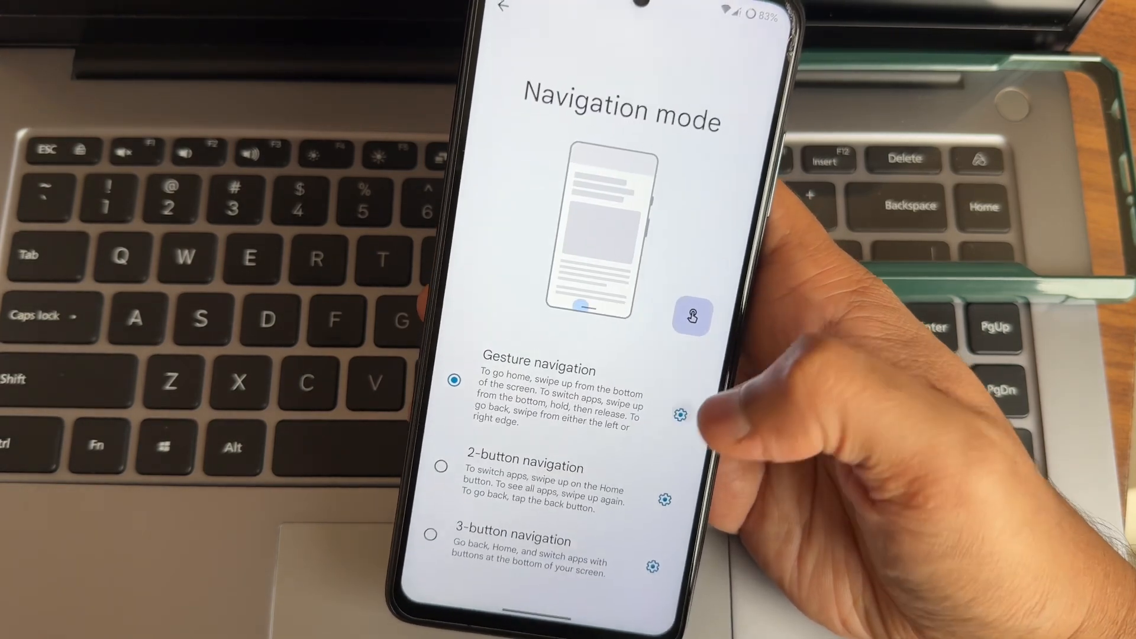
# View Gesture navigation tuning options, go back to Gestures, and exit to the app drawer
pyautogui.click(678, 414)
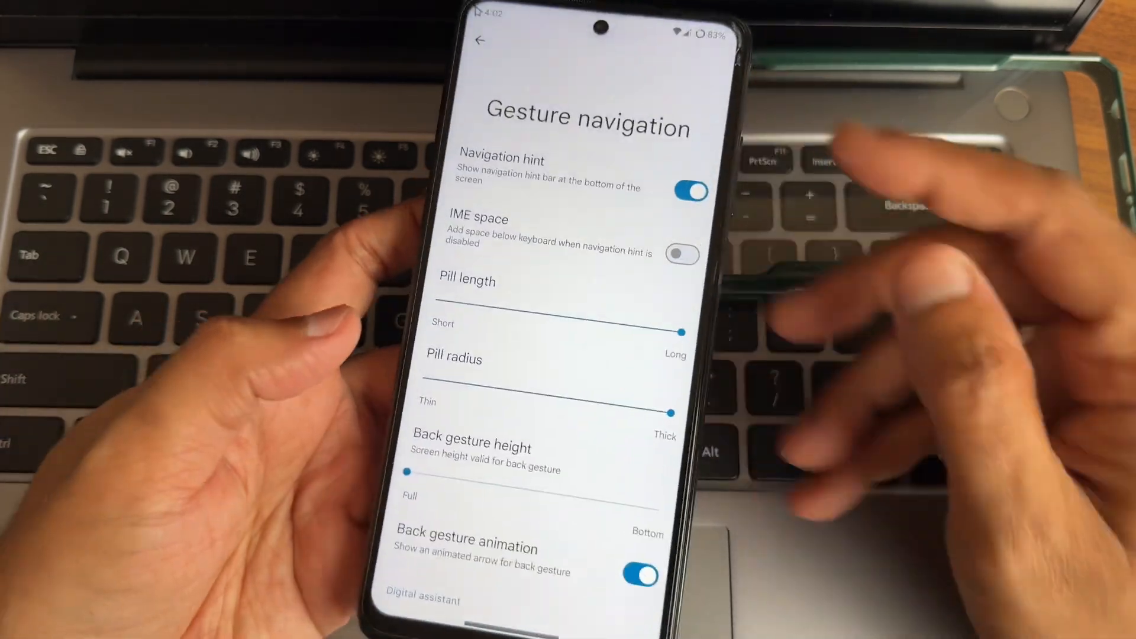
pyautogui.click(484, 40)
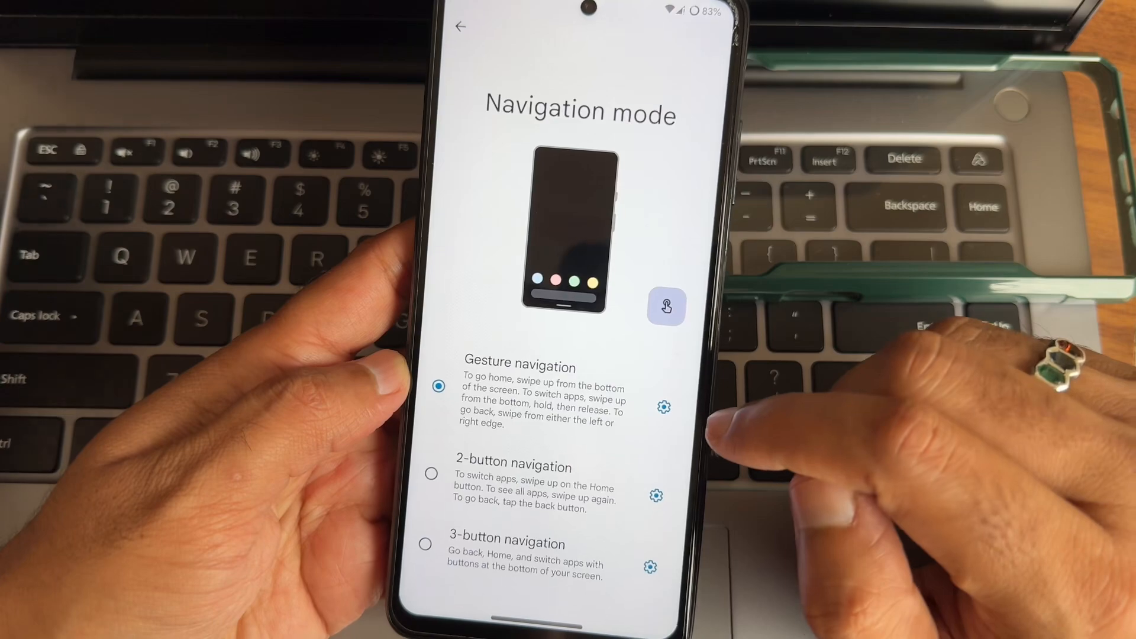
pyautogui.click(457, 26)
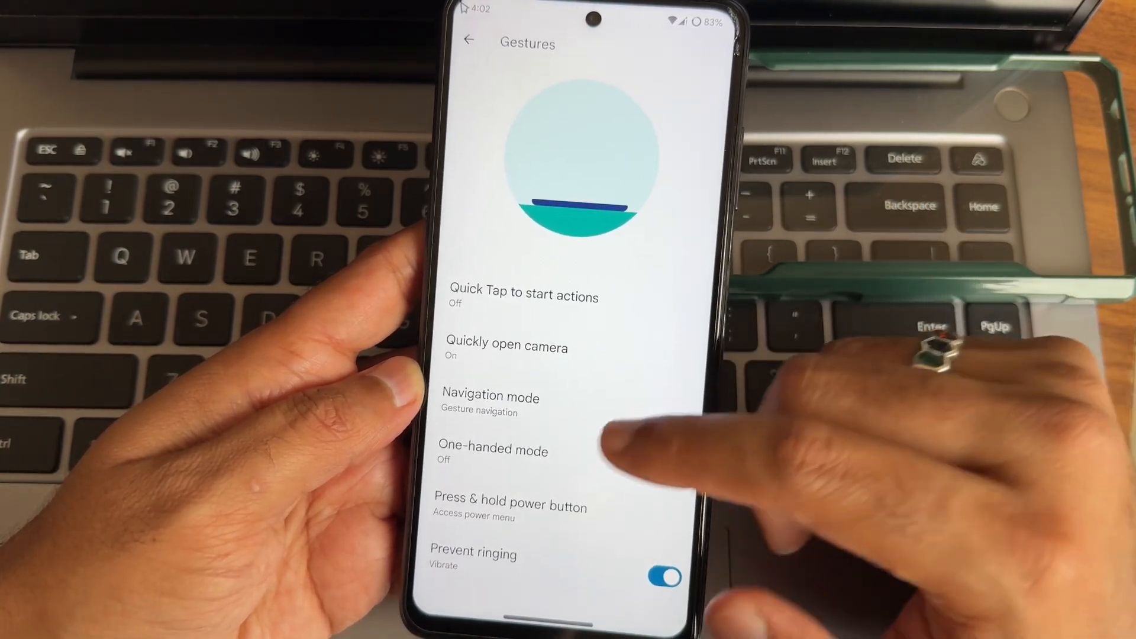
pyautogui.click(493, 449)
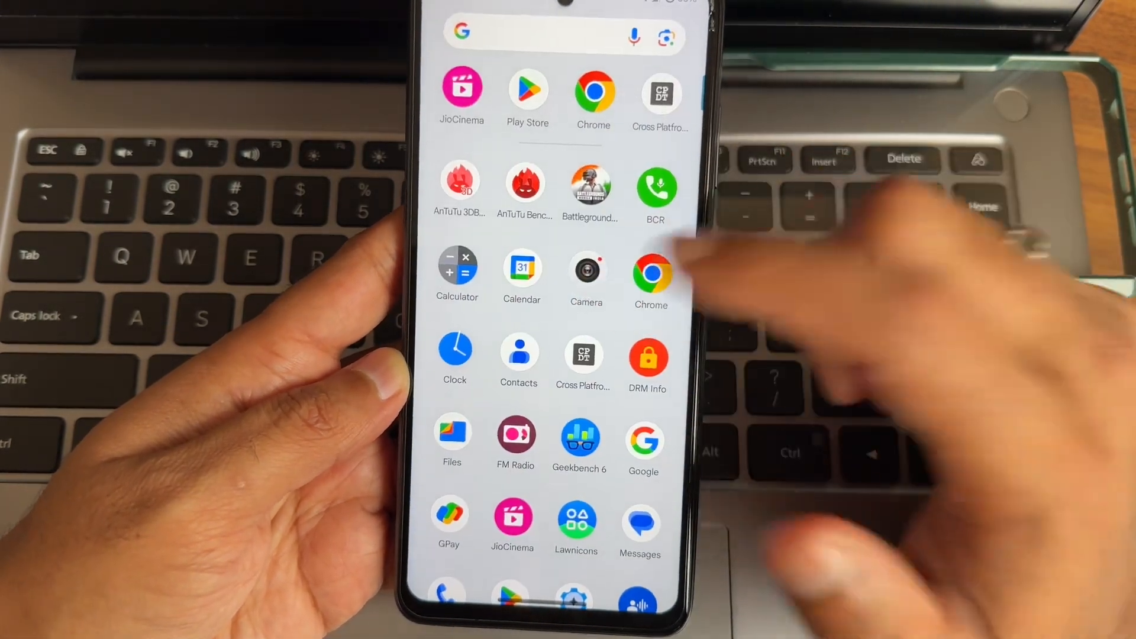
pyautogui.click(587, 271)
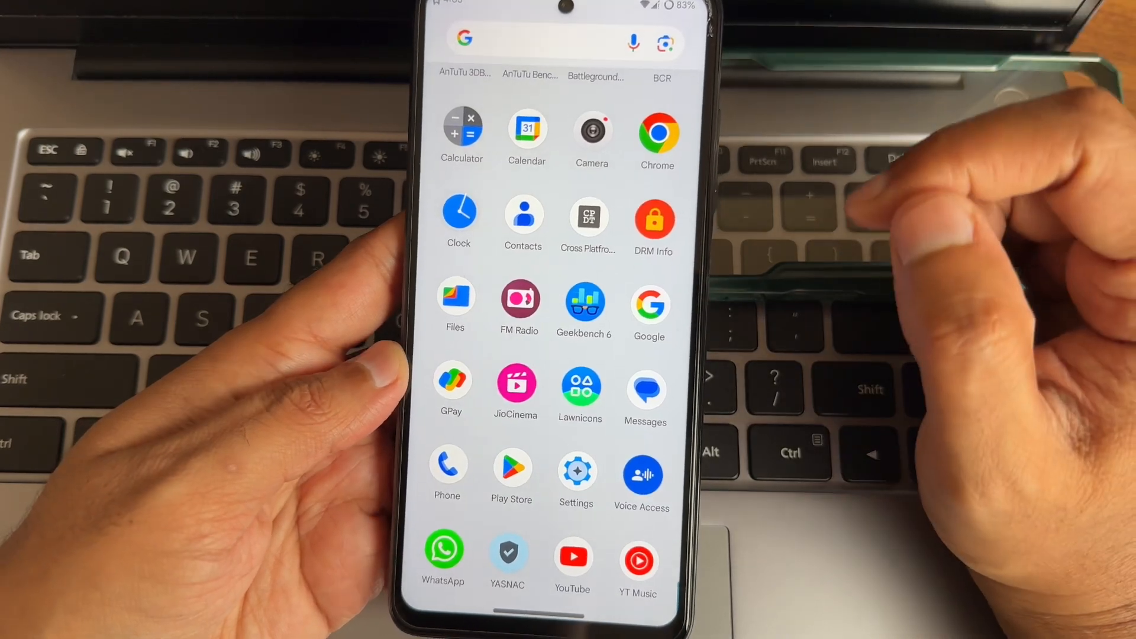
pyautogui.click(592, 133)
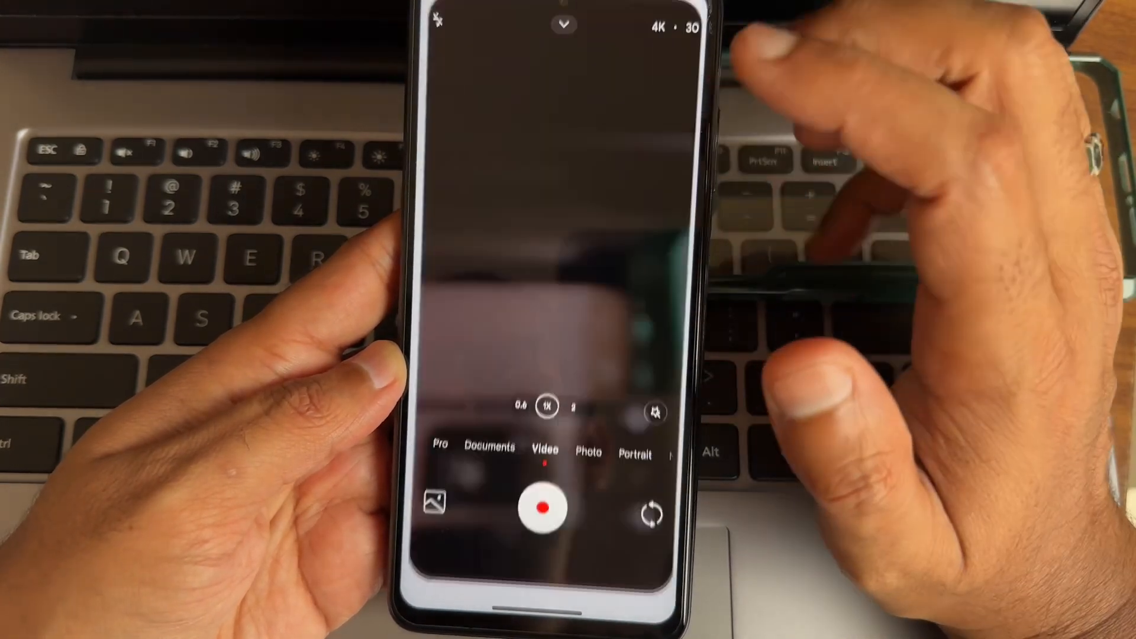
pyautogui.click(564, 25)
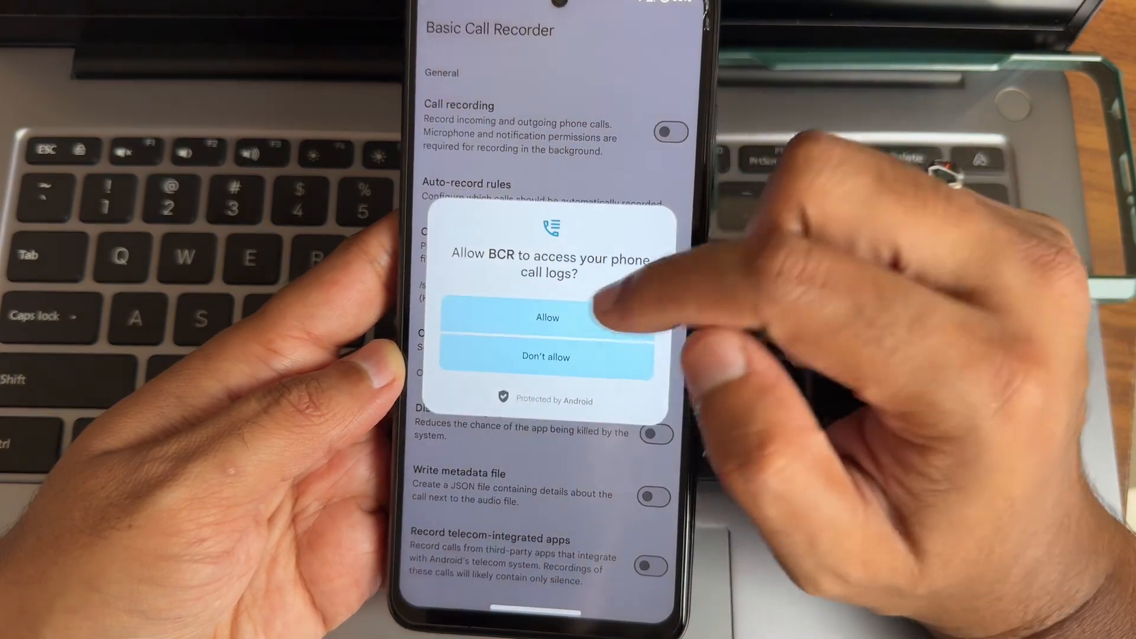
pyautogui.click(546, 316)
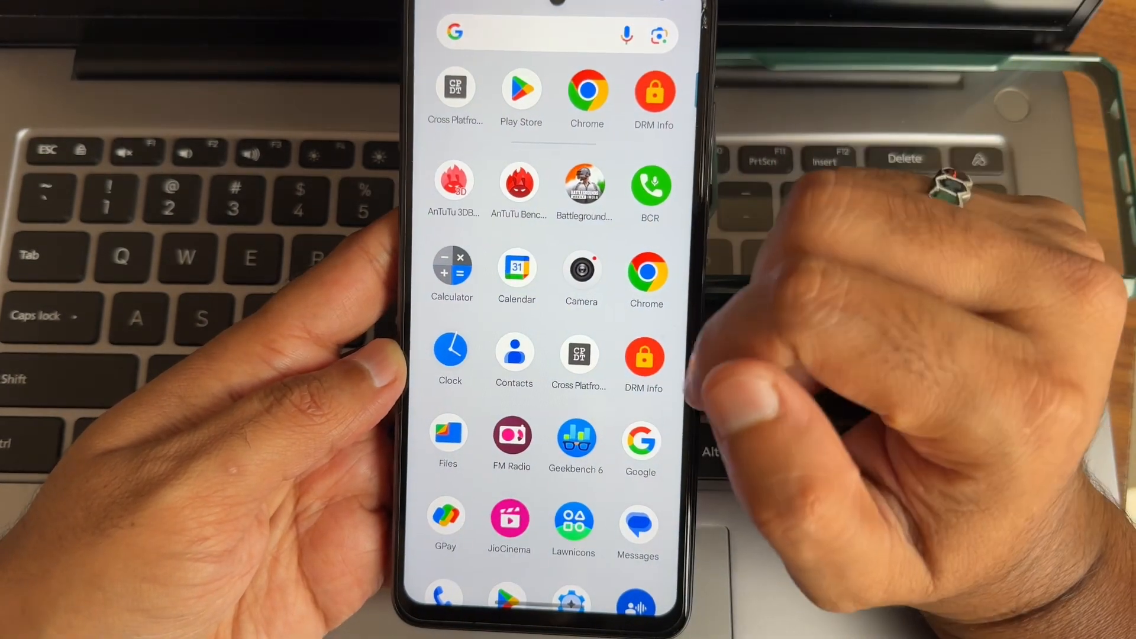
pyautogui.scroll(-3)
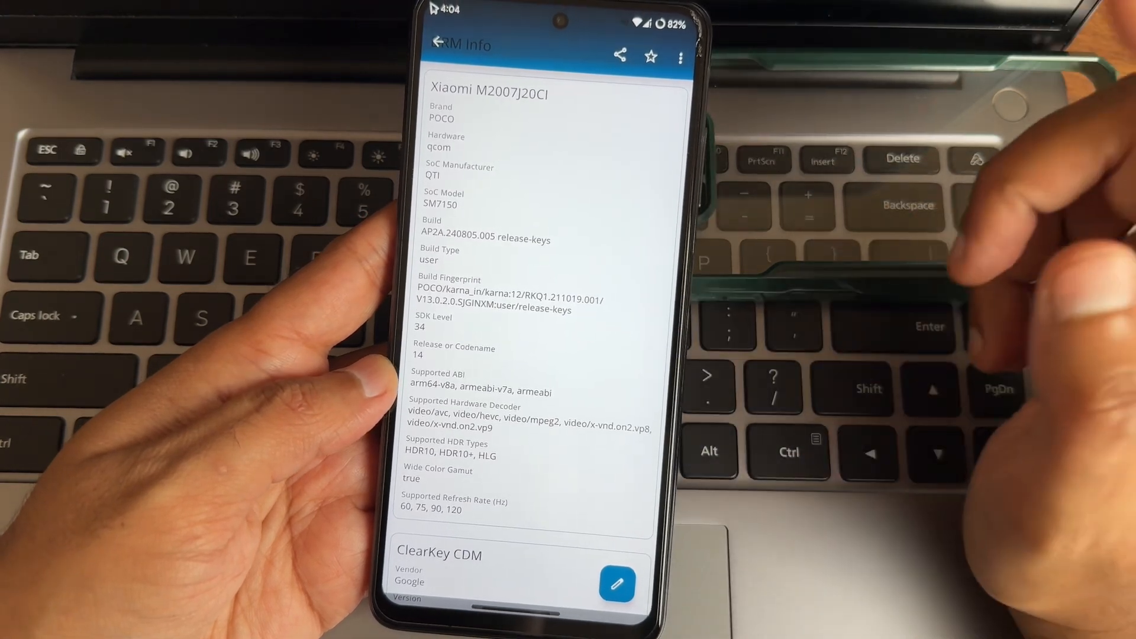
pyautogui.scroll(-3)
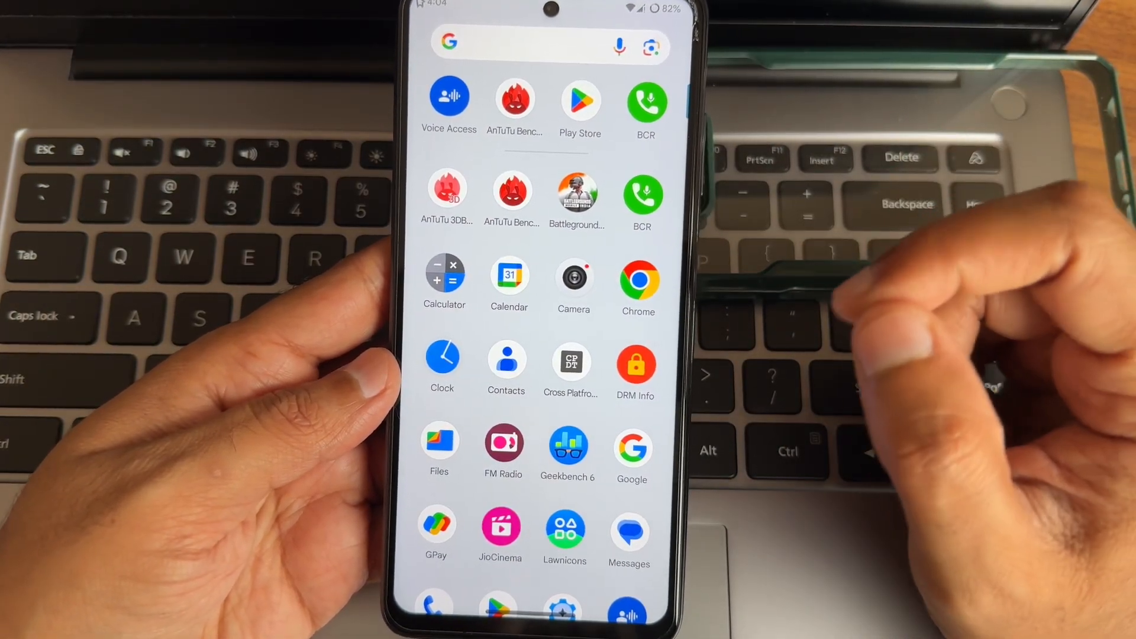
pyautogui.scroll(-3)
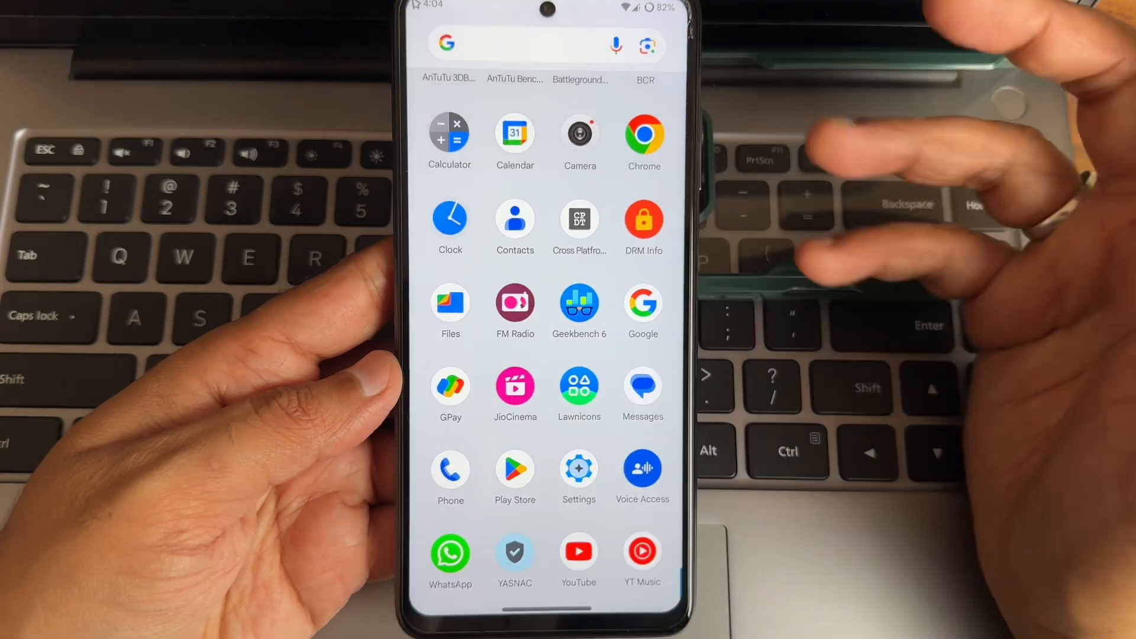
pyautogui.click(578, 468)
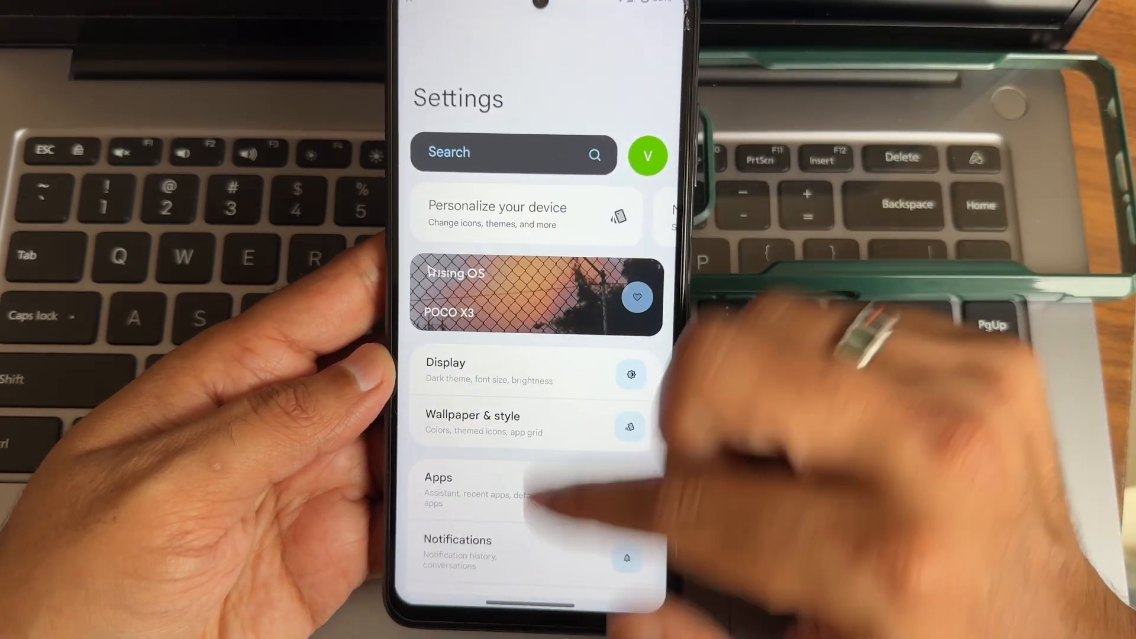
pyautogui.scroll(-3)
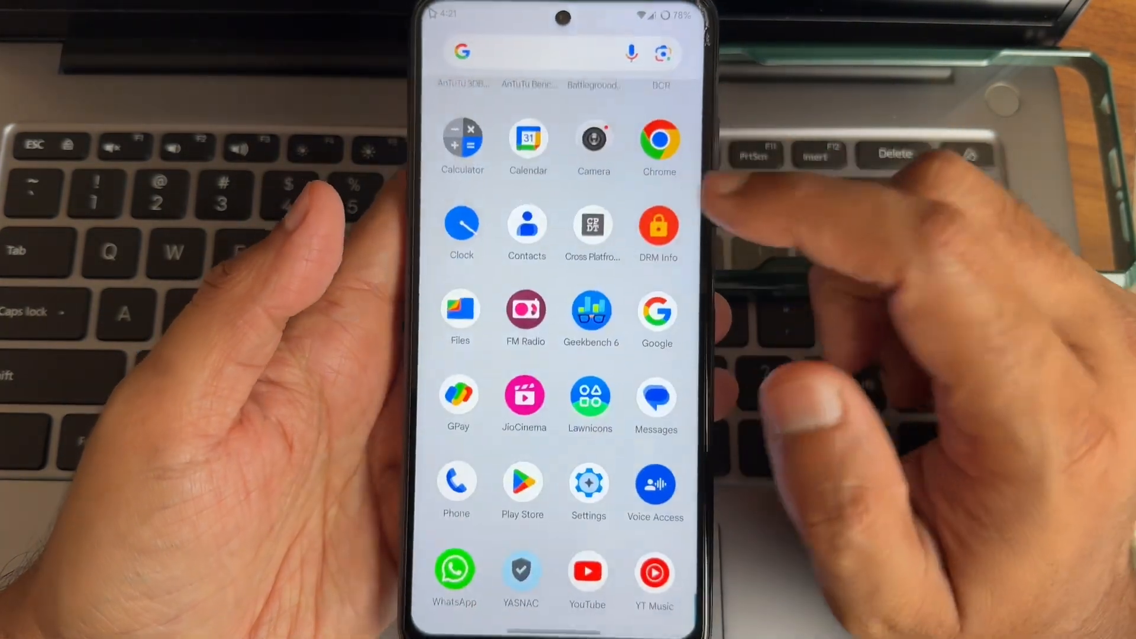
# Launch the Settings app from the risingOS app drawer
pyautogui.click(588, 483)
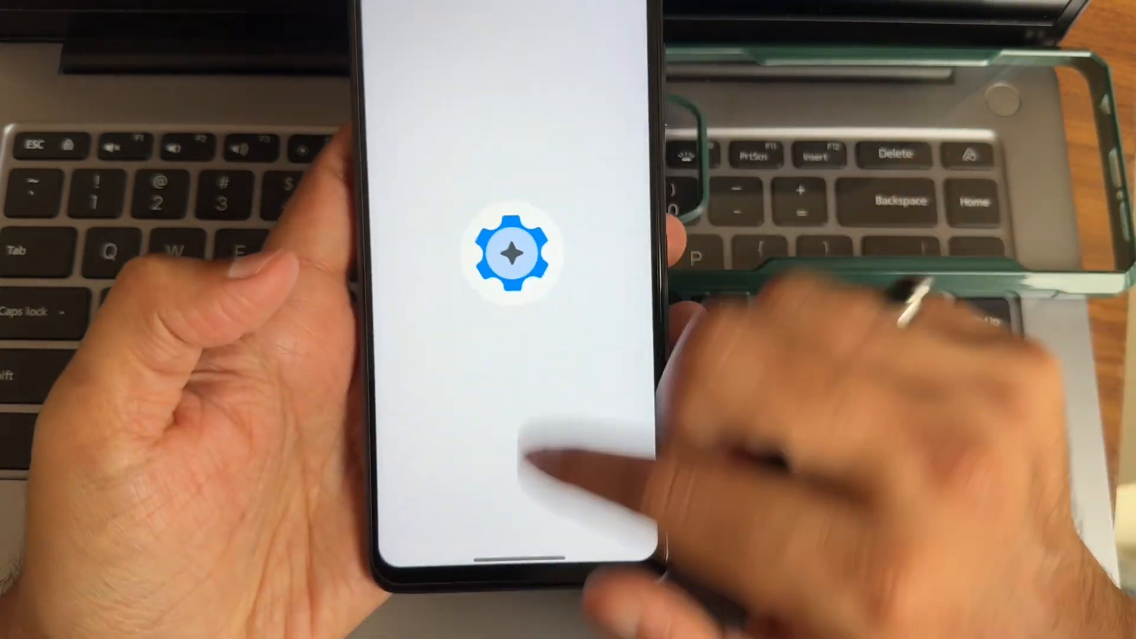